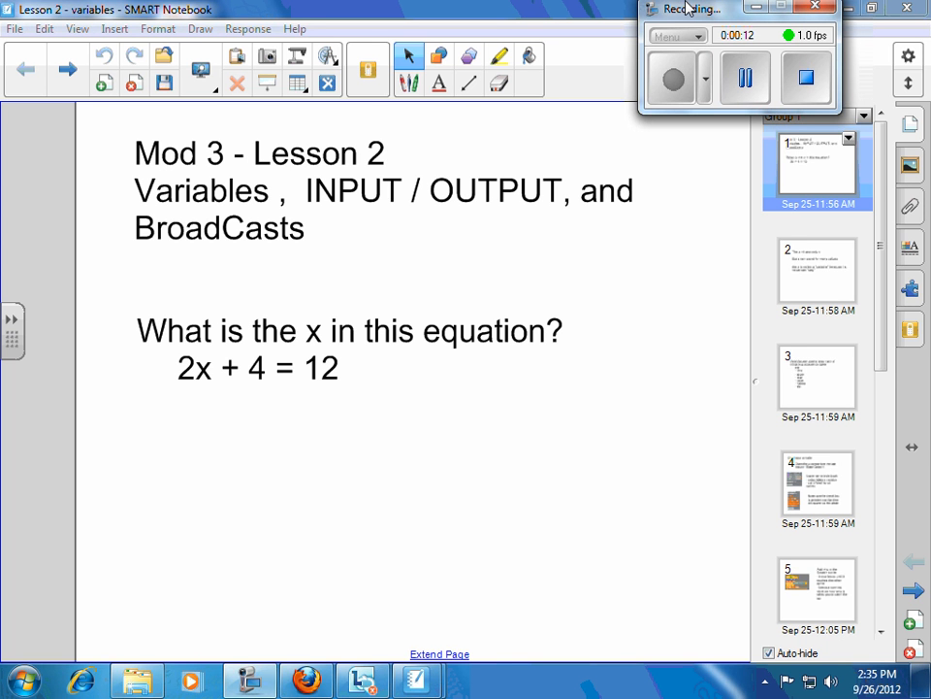
pyautogui.moveTo(504, 381)
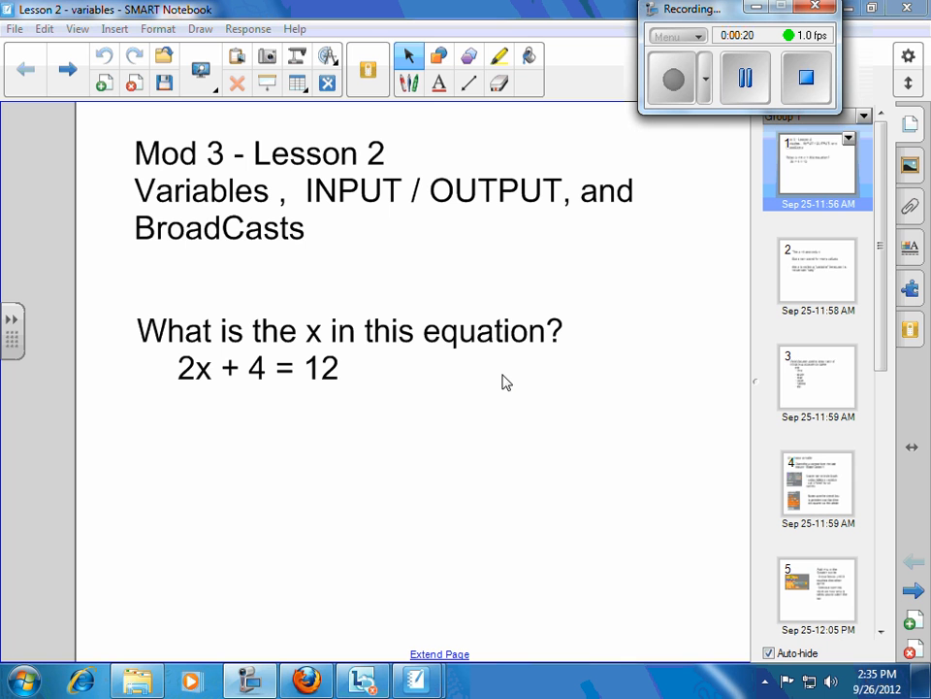
pyautogui.moveTo(310, 295)
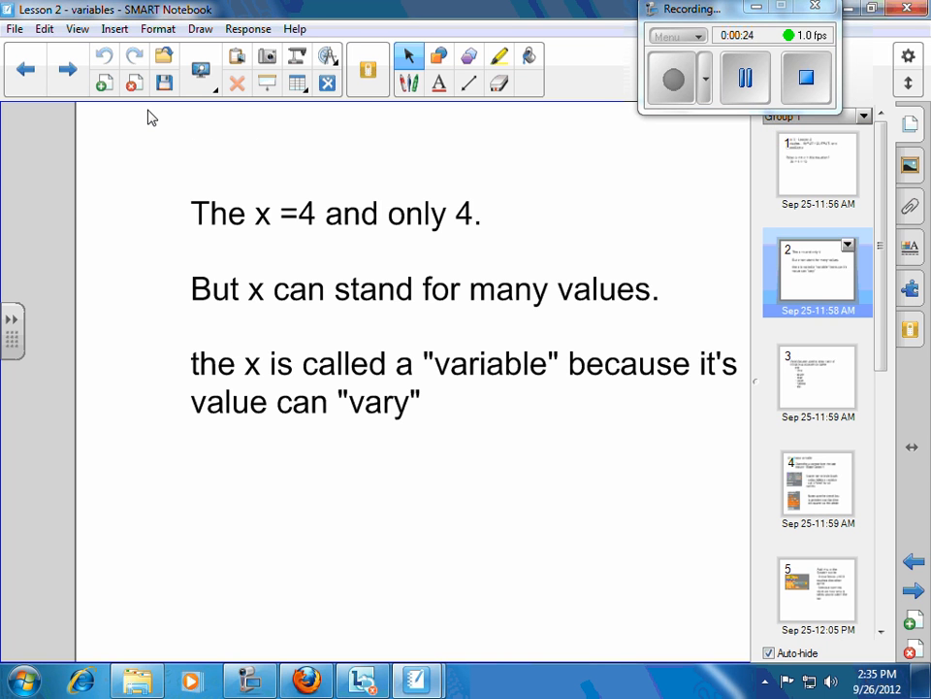
pyautogui.moveTo(512, 260)
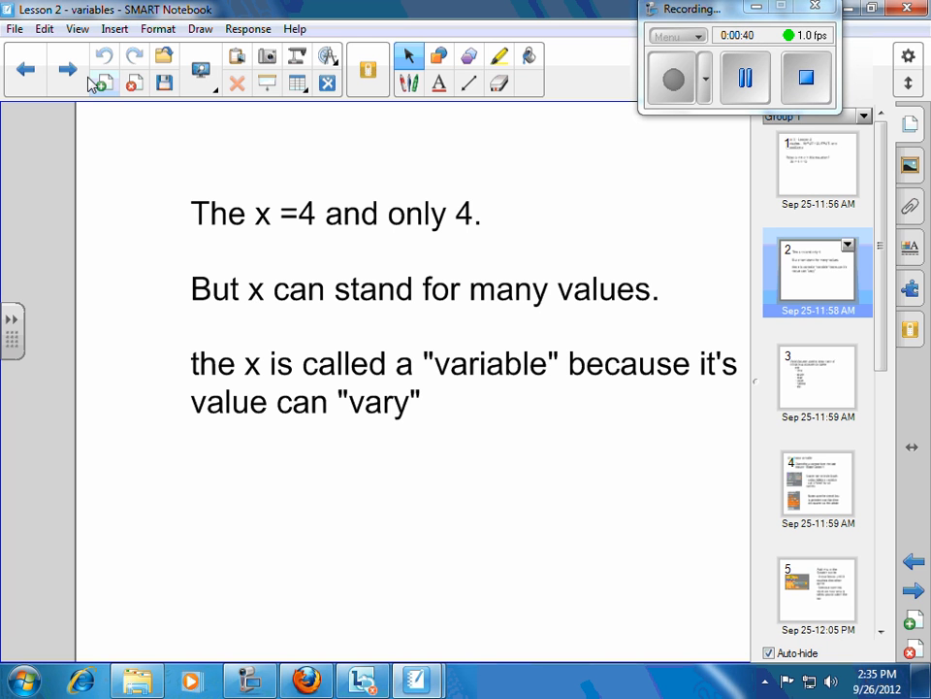
# - Advance to page 3 listing variable uses: time, score, cost, value and names
pyautogui.click(66, 70)
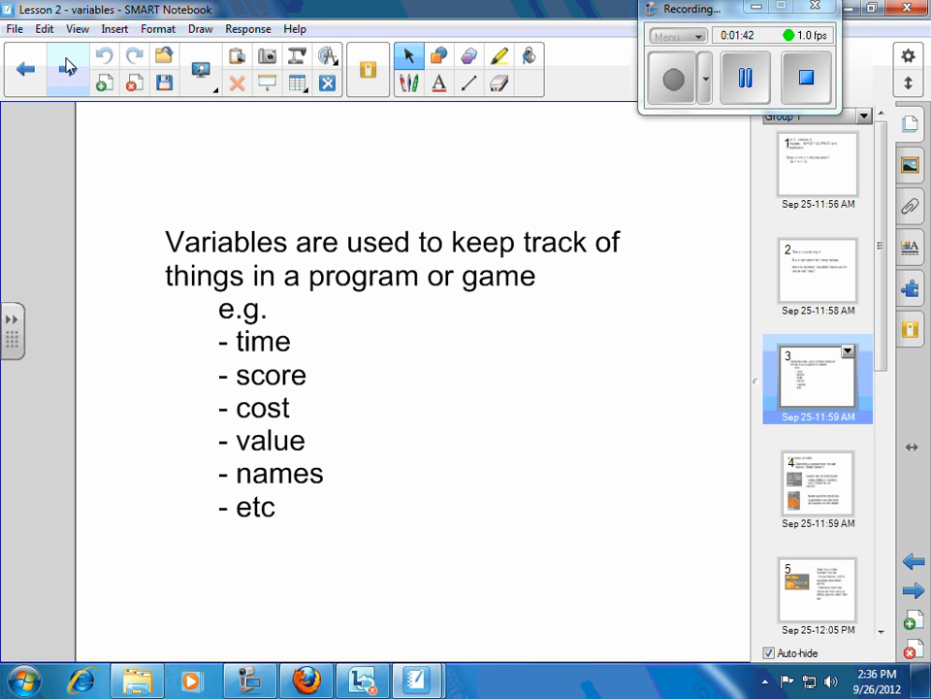
# - Advance to page 4, 'Creating a variable', with steps for a time variable
pyautogui.click(66, 70)
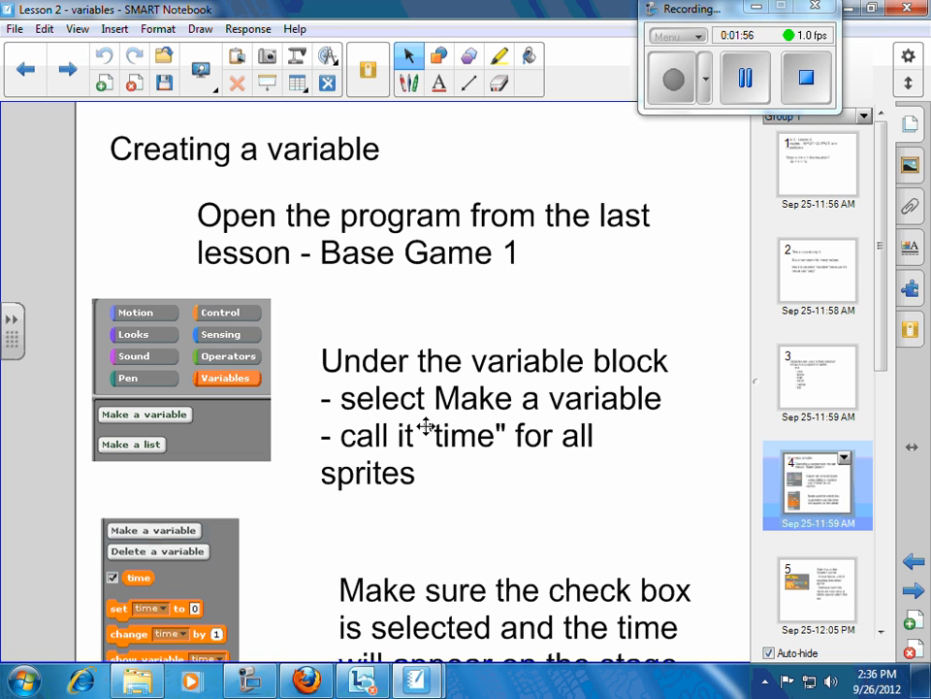
pyautogui.moveTo(448, 481)
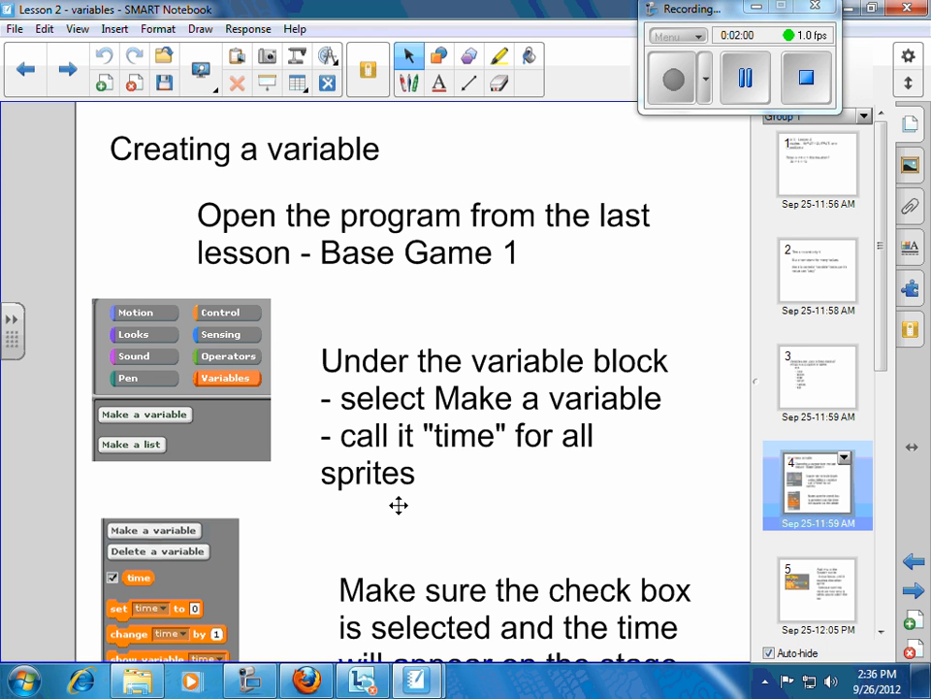
pyautogui.moveTo(540, 421)
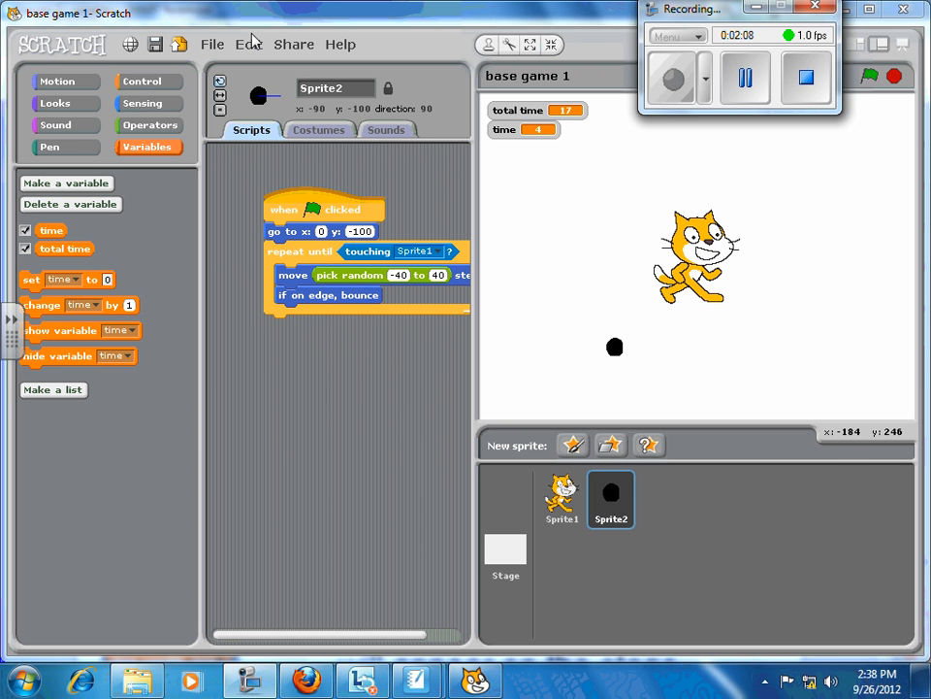
# - Start a new variable in Base Game 1, leaving the name blank and 'For all sprites' chosen
pyautogui.click(66, 182)
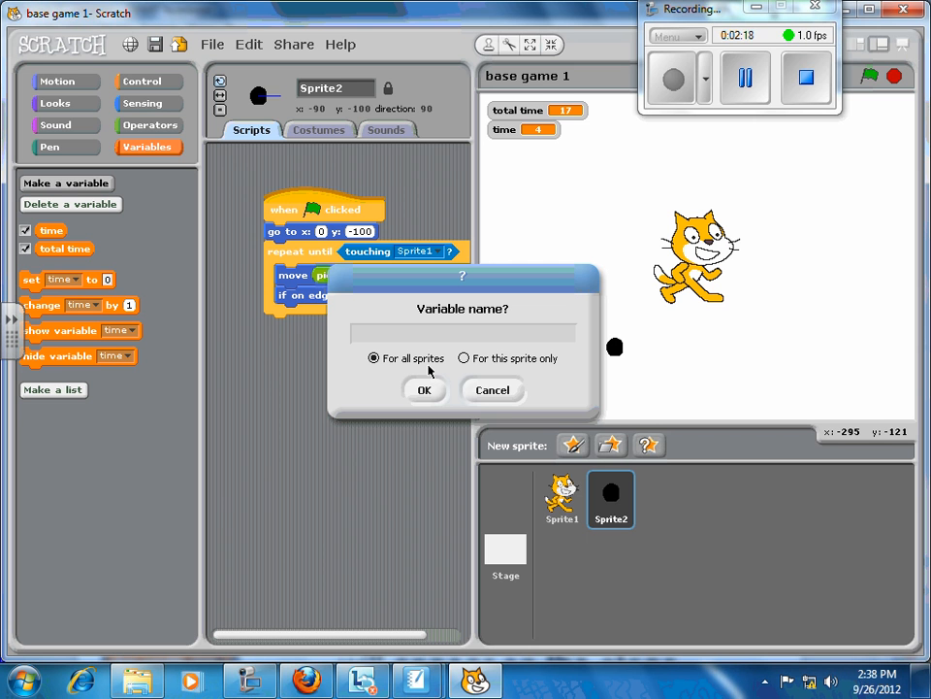
pyautogui.click(462, 333)
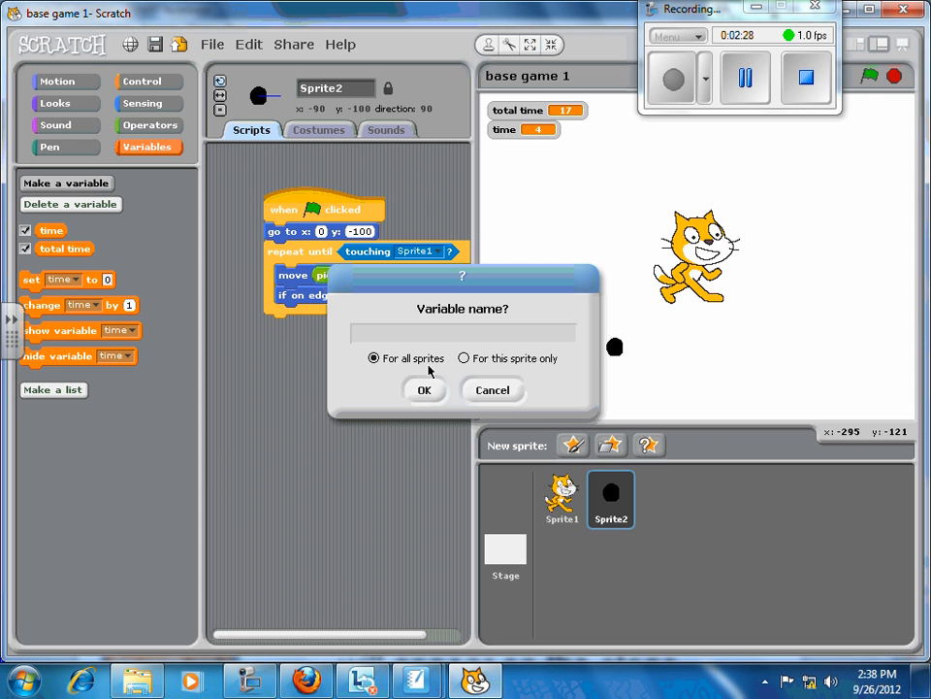
pyautogui.moveTo(611, 271)
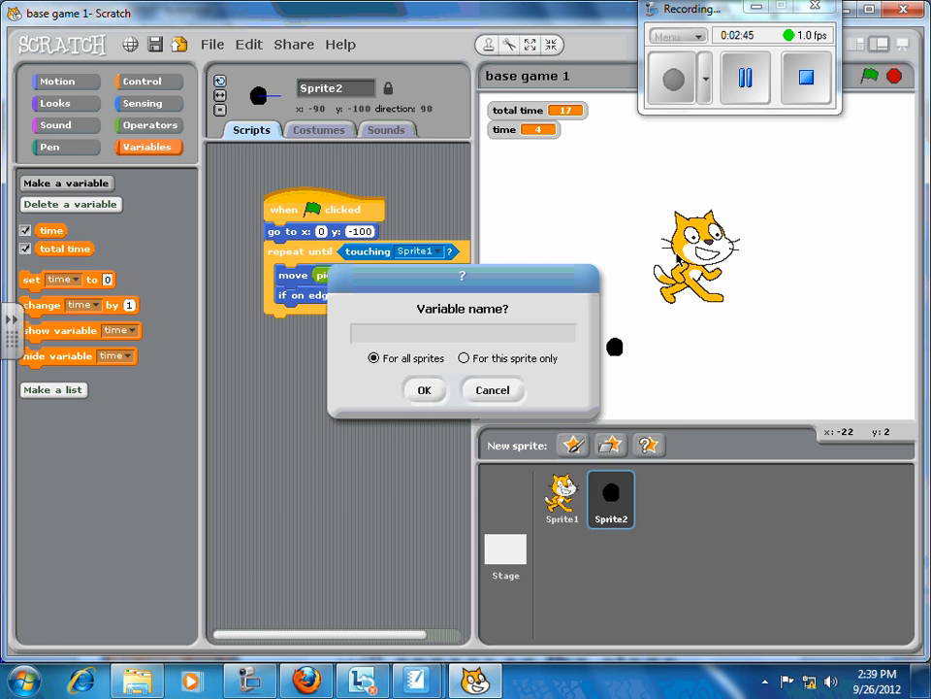
pyautogui.click(462, 332)
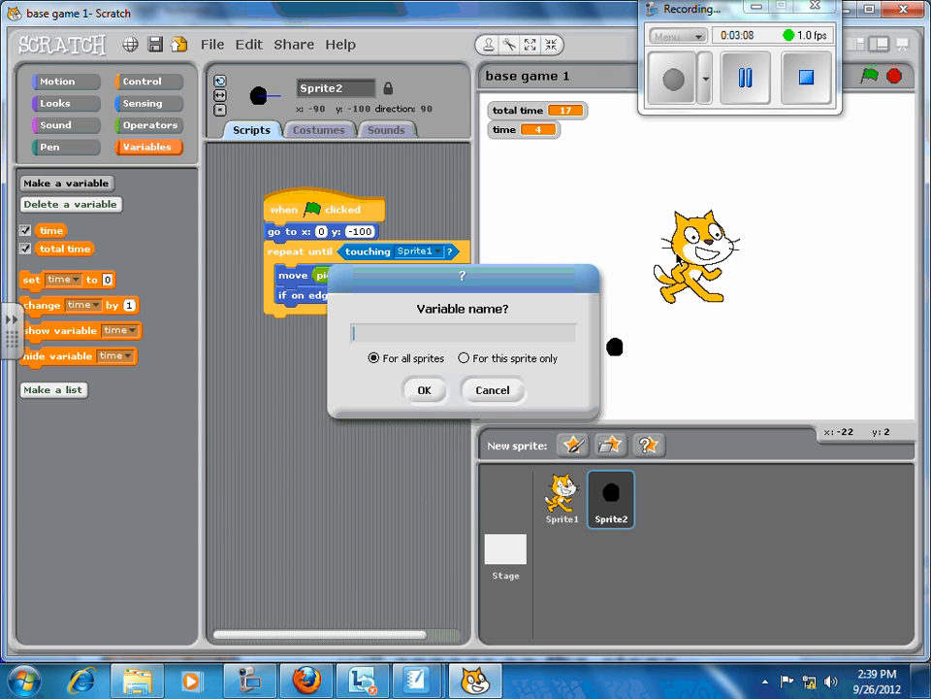
# - Return to the 'Creating a variable' slide showing the check-box note
pyautogui.click(490, 388)
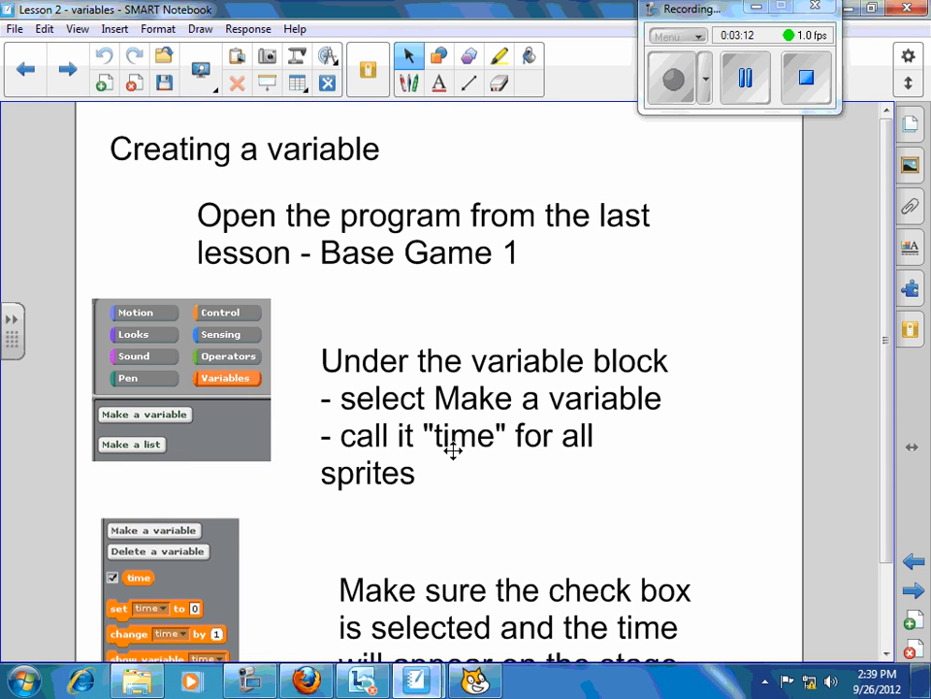
pyautogui.moveTo(339, 532)
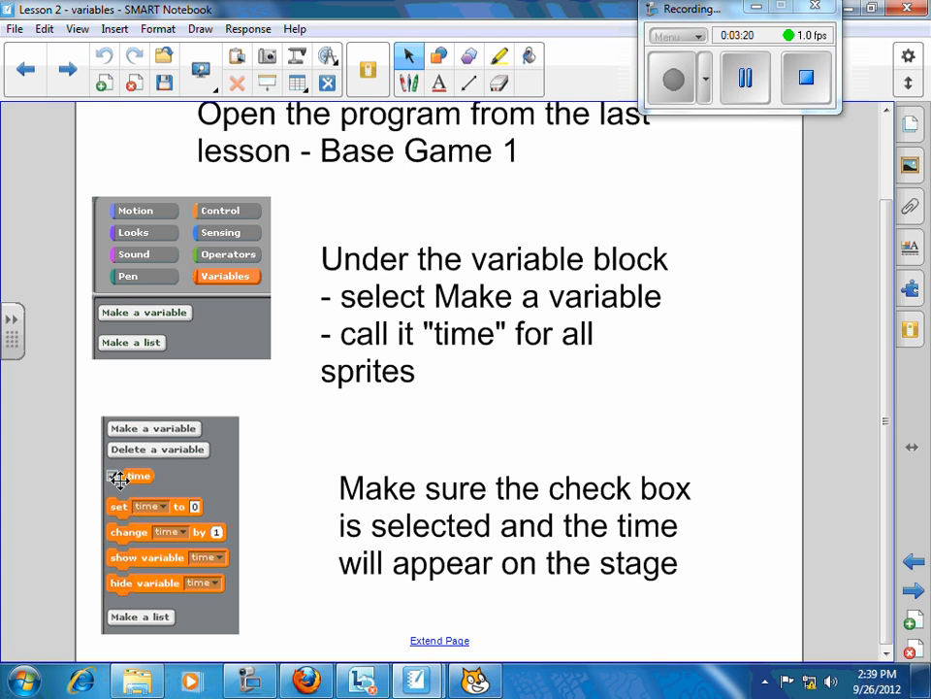
# - Back in Base Game 1, toggle the time variable so its readout shows on the stage
pyautogui.click(112, 476)
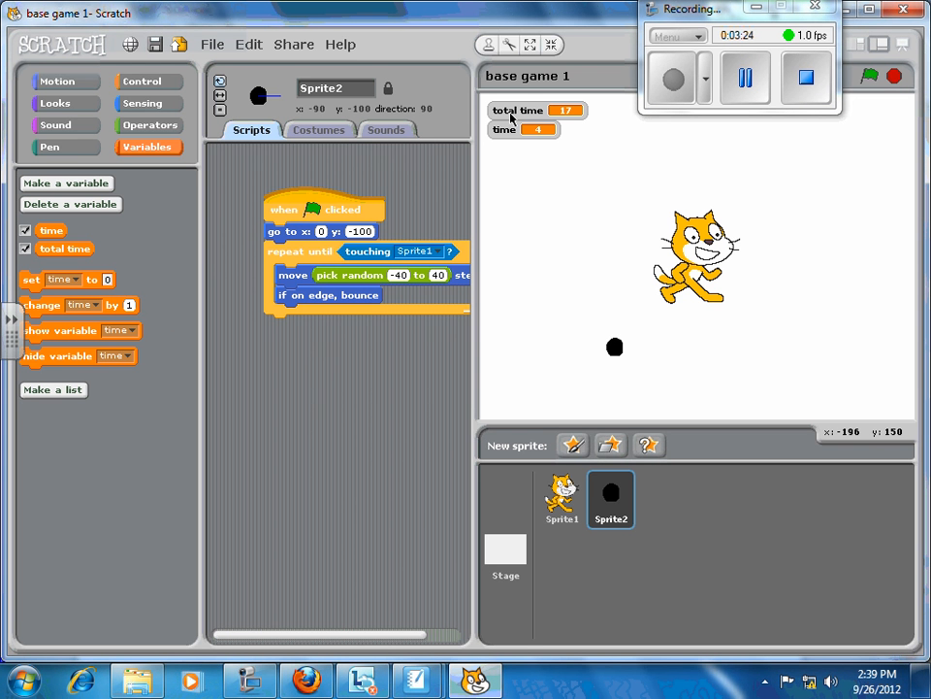
pyautogui.moveTo(504, 140)
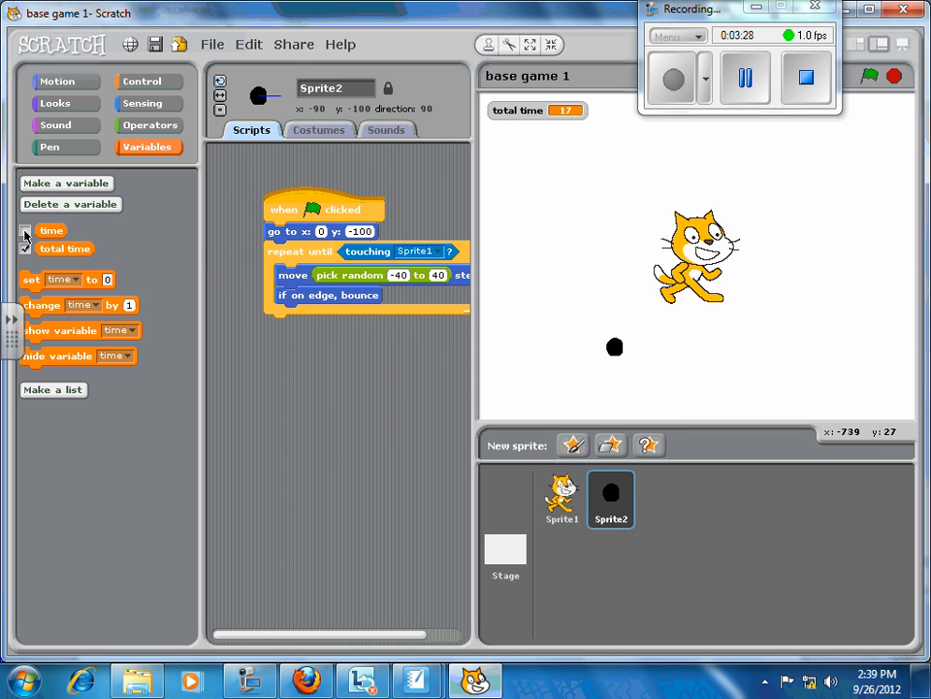
pyautogui.click(25, 229)
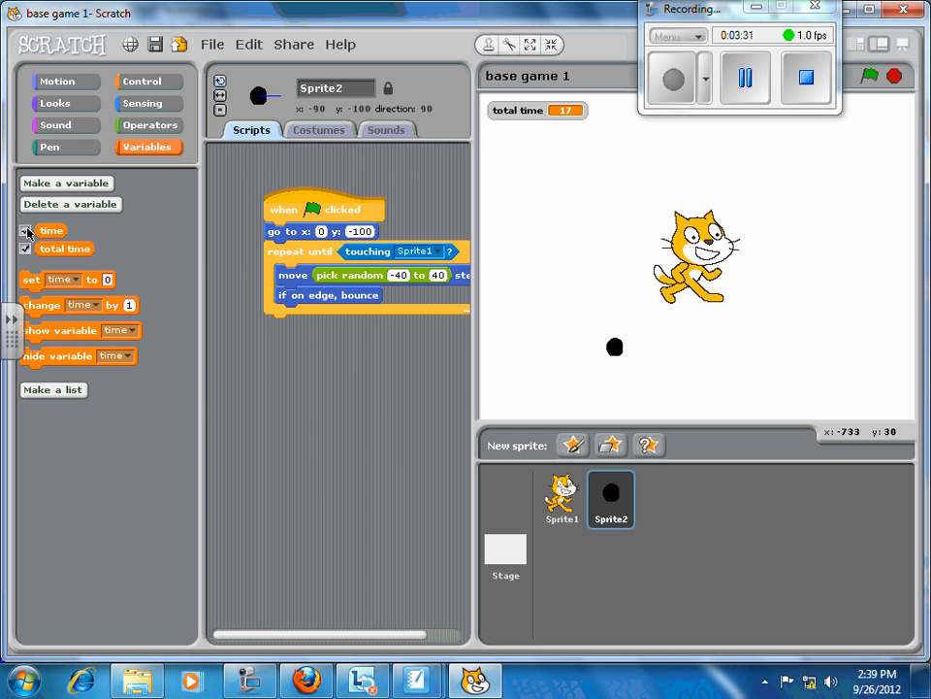
pyautogui.click(25, 229)
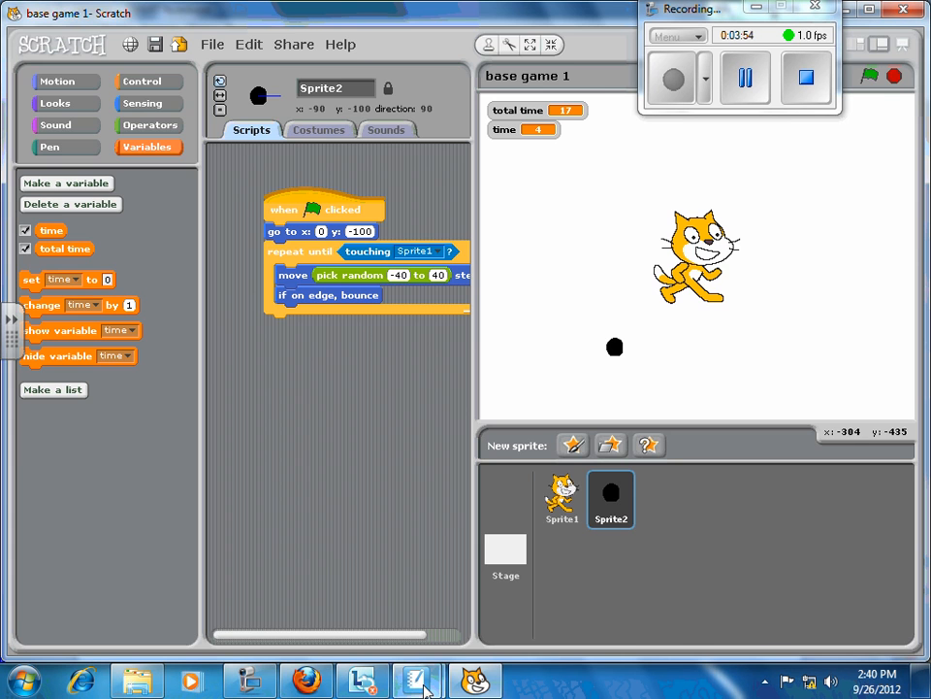
# - Return to the slides showing the timer script to add to the Scratch sprite
pyautogui.click(417, 679)
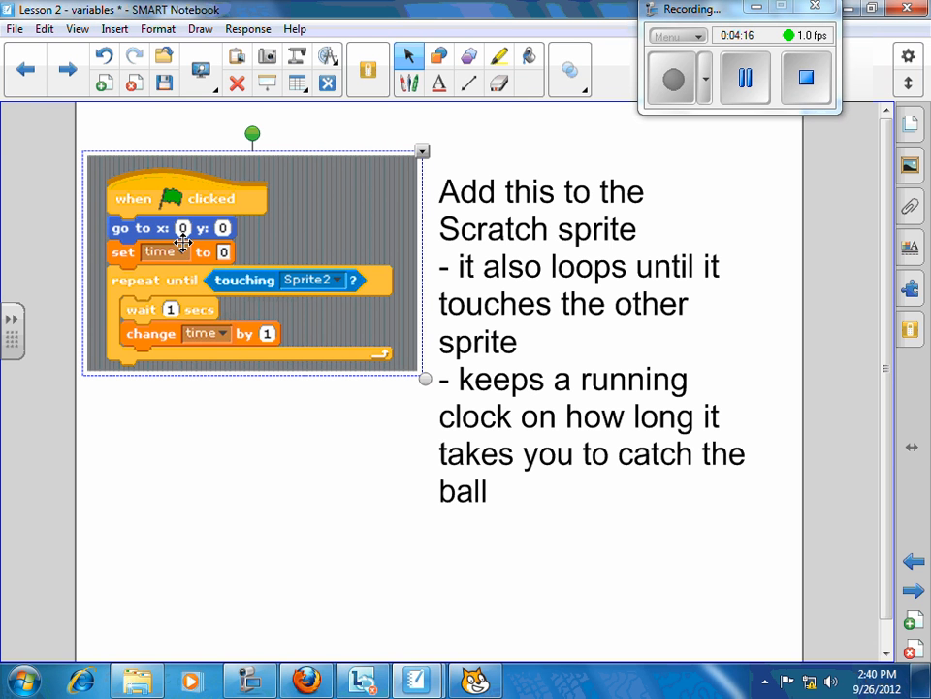
pyautogui.moveTo(160, 256)
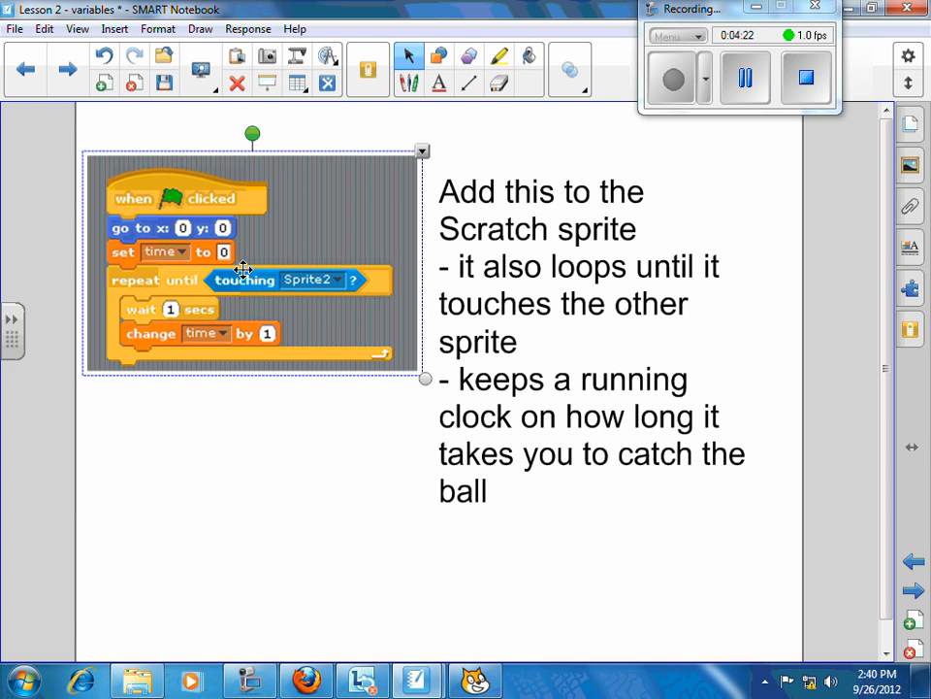
pyautogui.moveTo(187, 303)
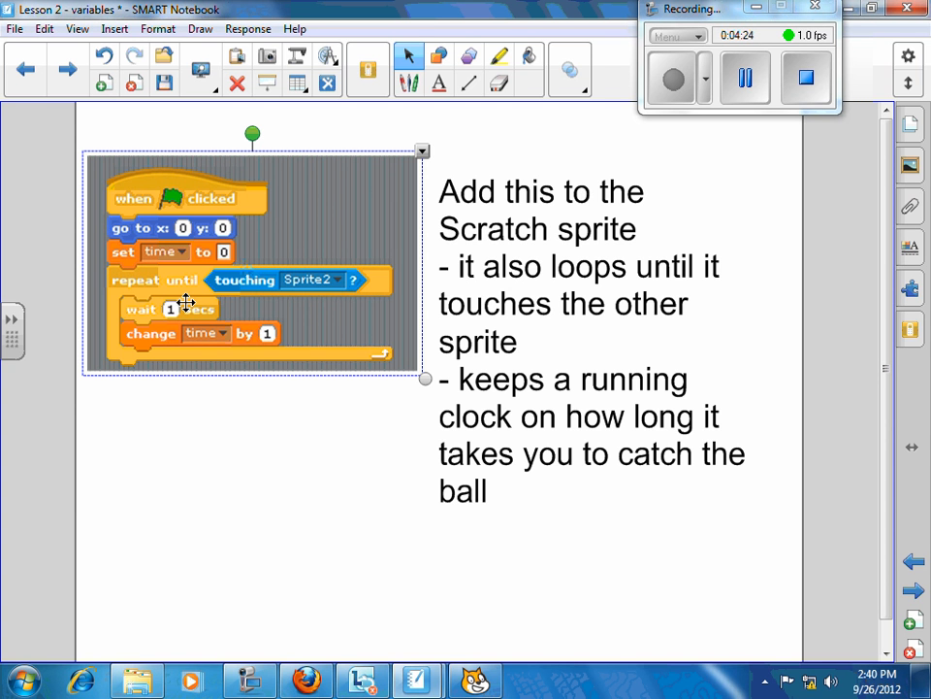
pyautogui.moveTo(256, 341)
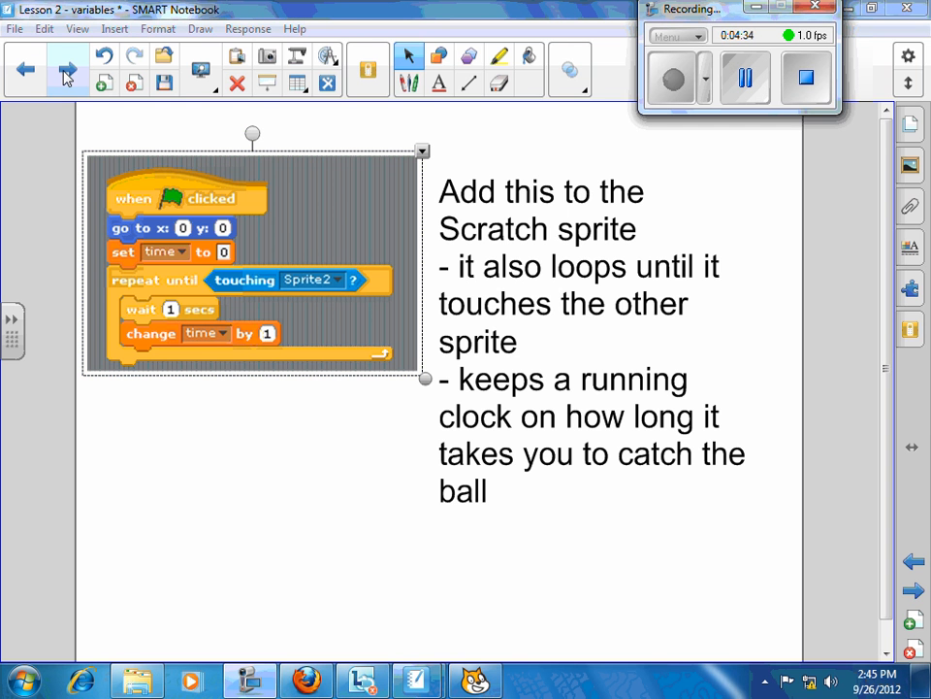
# - Advance to the INPUT statement slide about Scratch's ask-and-wait command
pyautogui.click(66, 70)
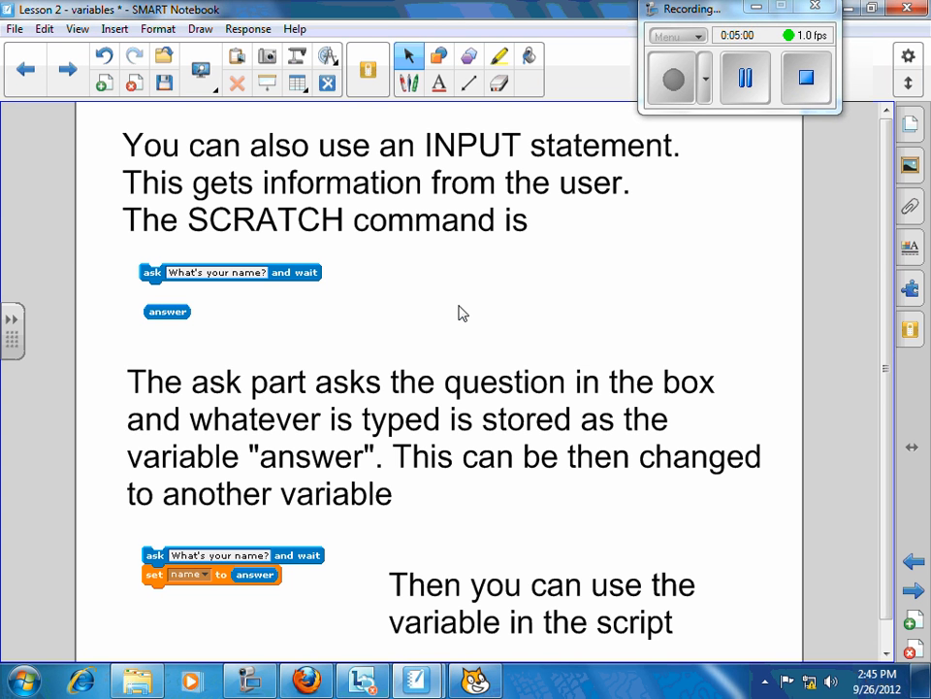
pyautogui.moveTo(485, 248)
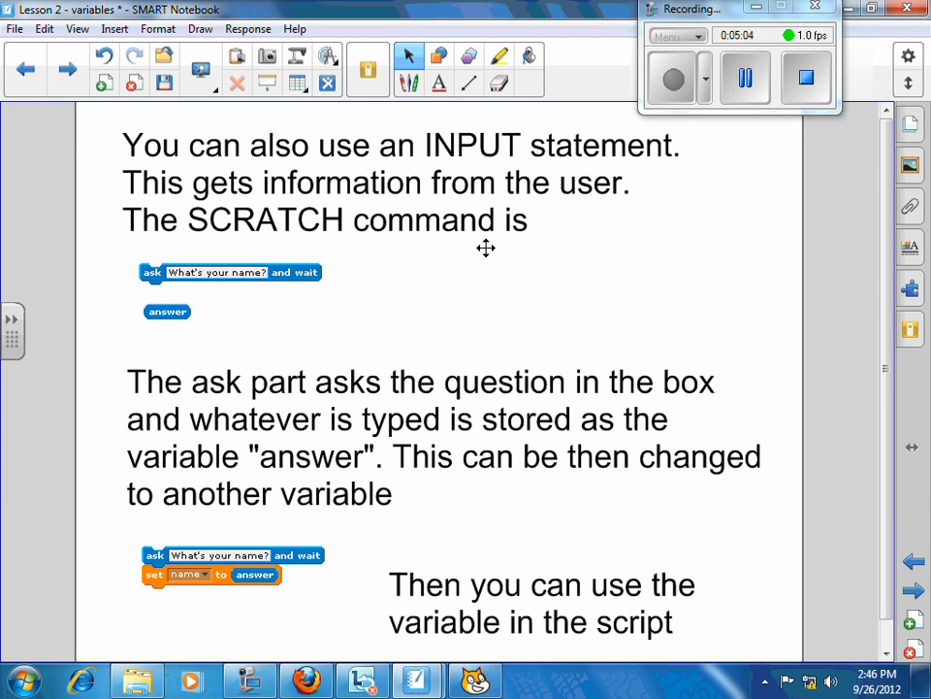
pyautogui.moveTo(532, 248)
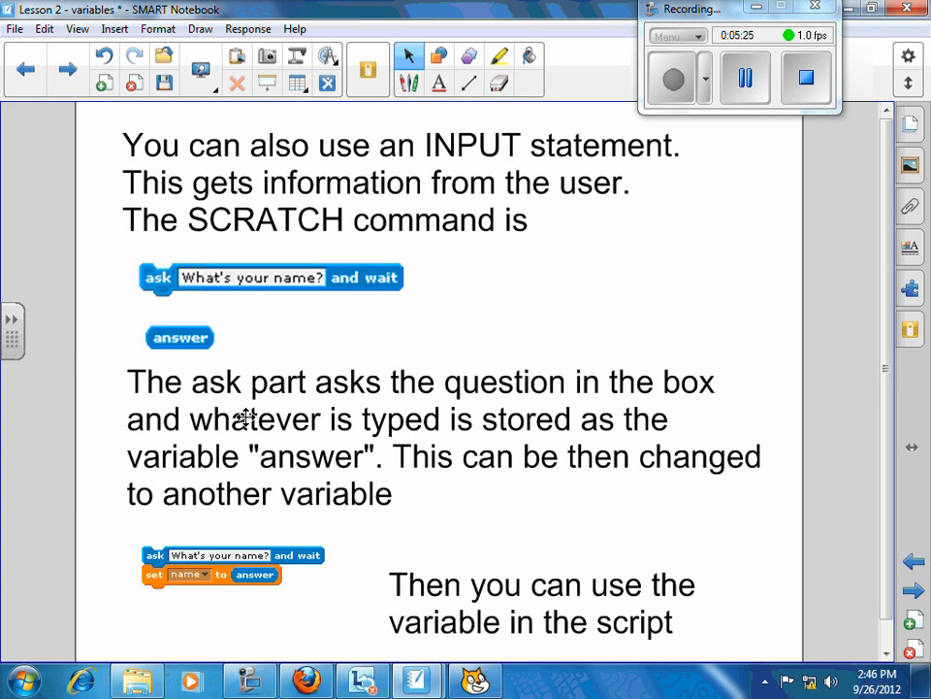
pyautogui.moveTo(264, 507)
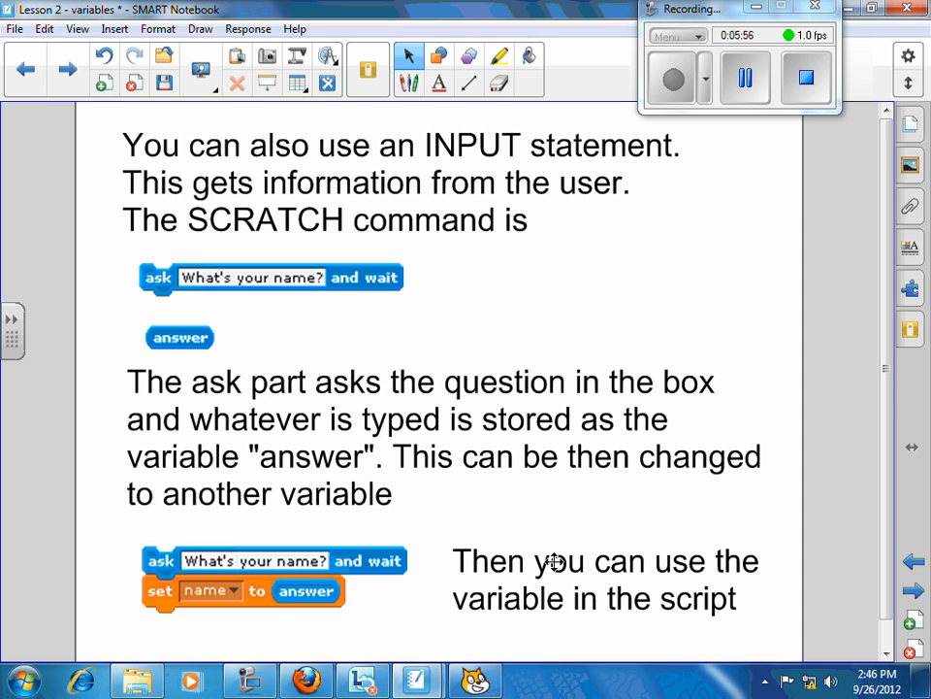
pyautogui.moveTo(252, 541)
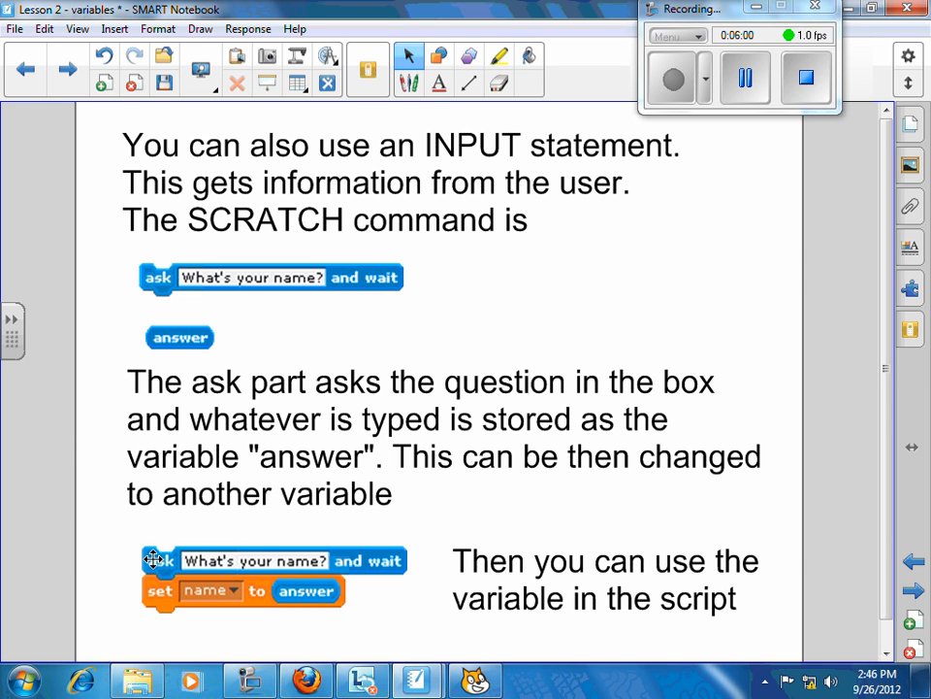
pyautogui.moveTo(256, 635)
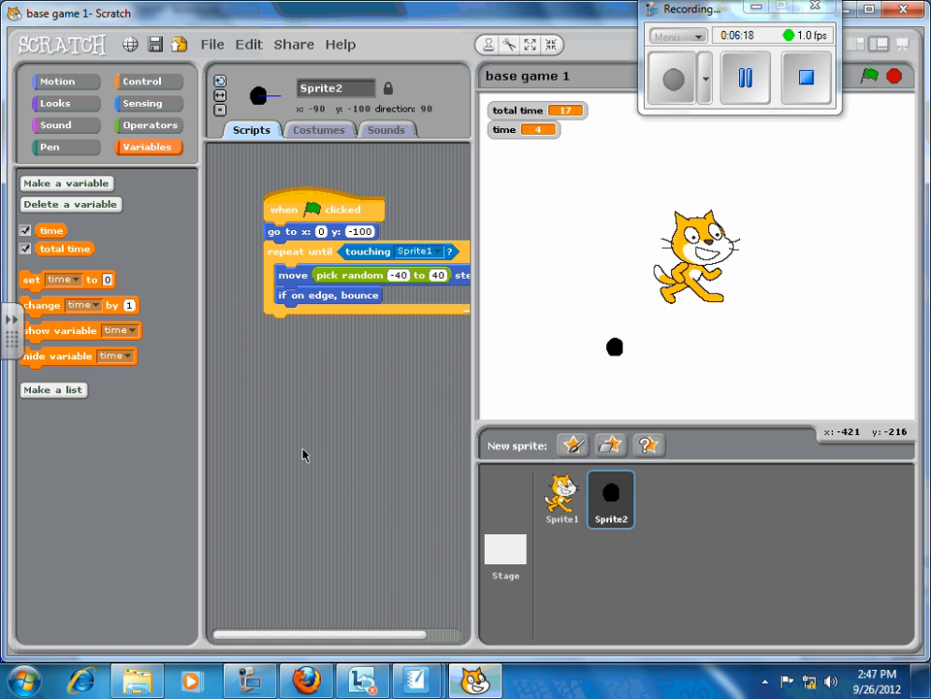
pyautogui.moveTo(136, 112)
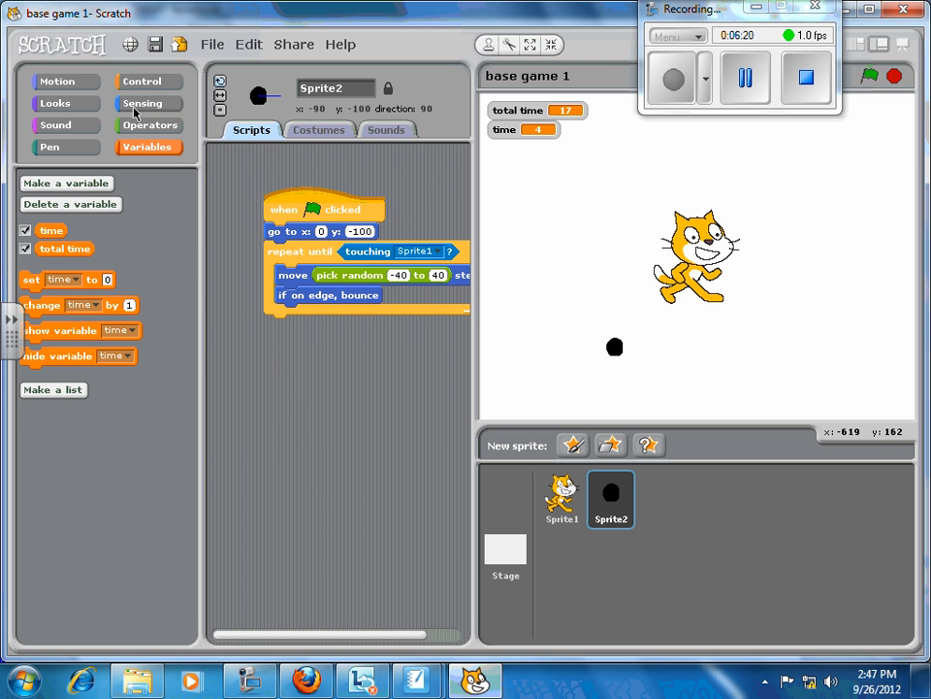
# - Create a new variable called 'name' for all sprites, shown on the stage
pyautogui.click(143, 103)
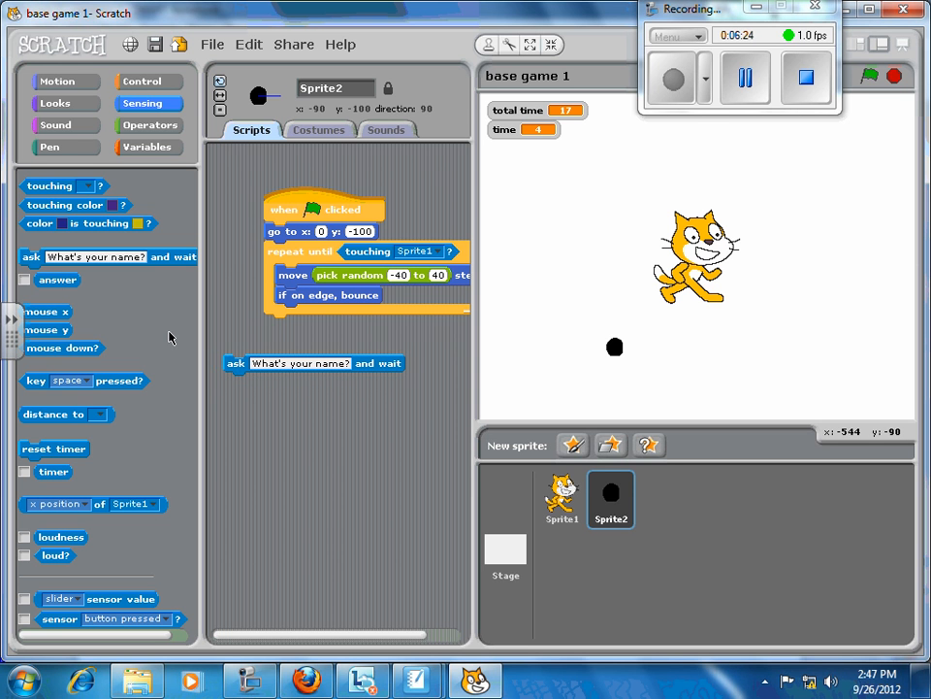
pyautogui.moveTo(136, 132)
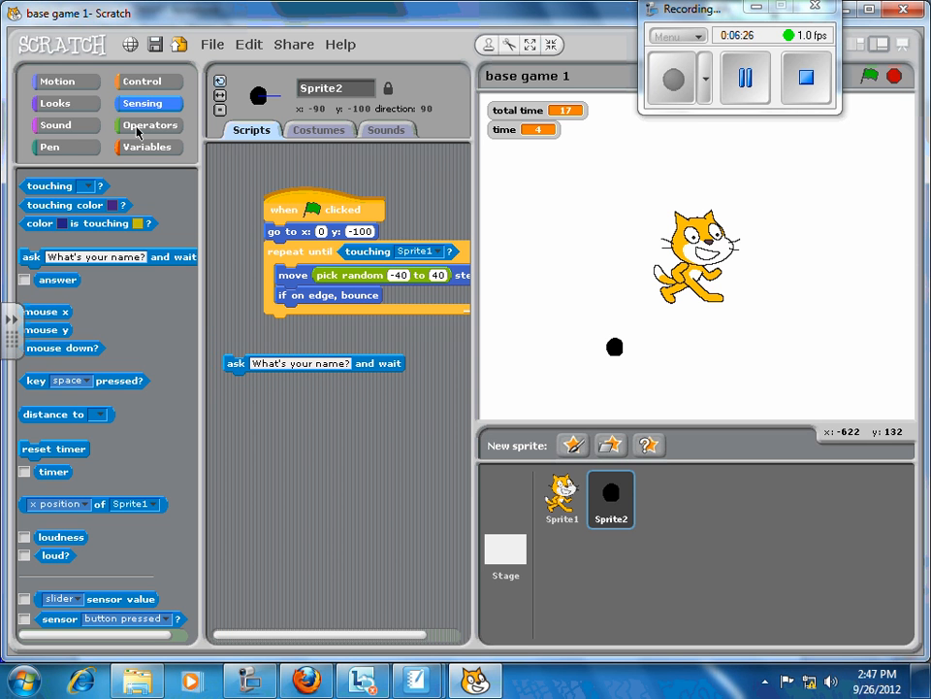
pyautogui.click(147, 147)
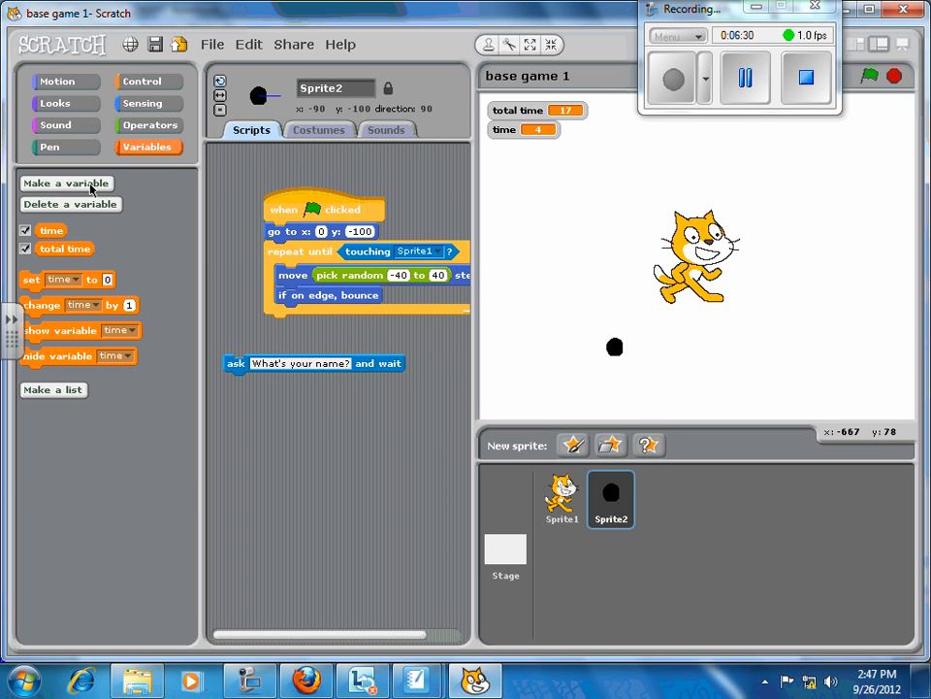
pyautogui.click(66, 182)
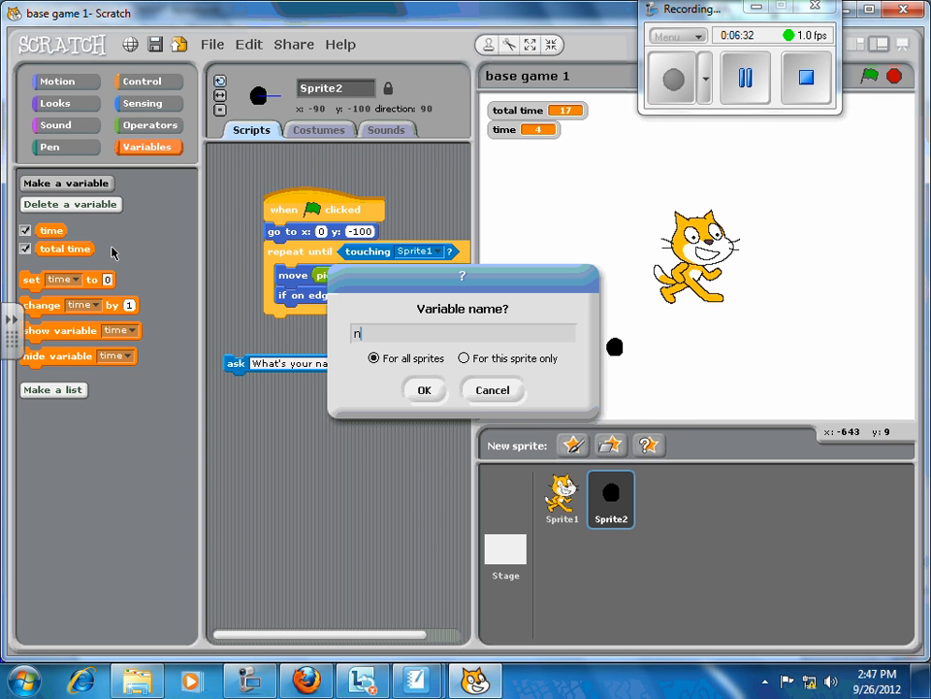
pyautogui.write('ame')
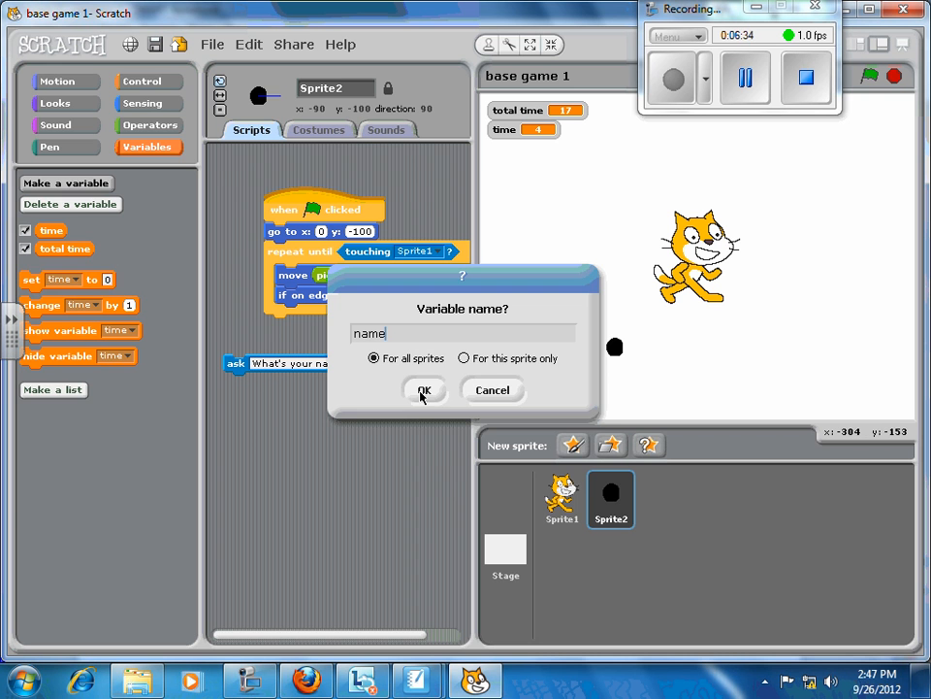
pyautogui.click(423, 388)
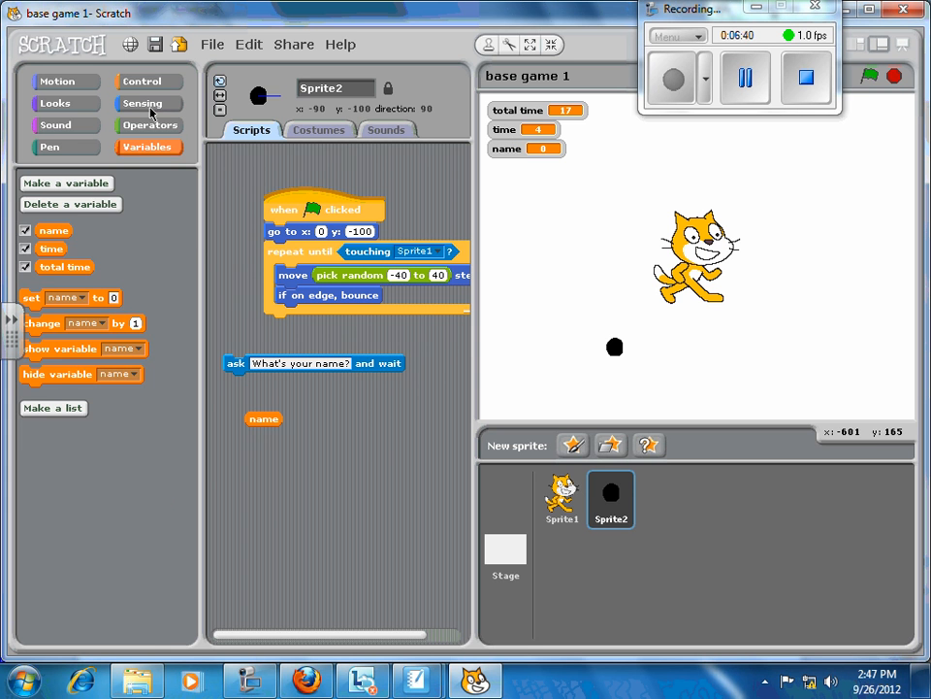
# - Browse Sensing and Control blocks, then place a 'set name to 0' block in Sprite2's scripts
pyautogui.click(142, 102)
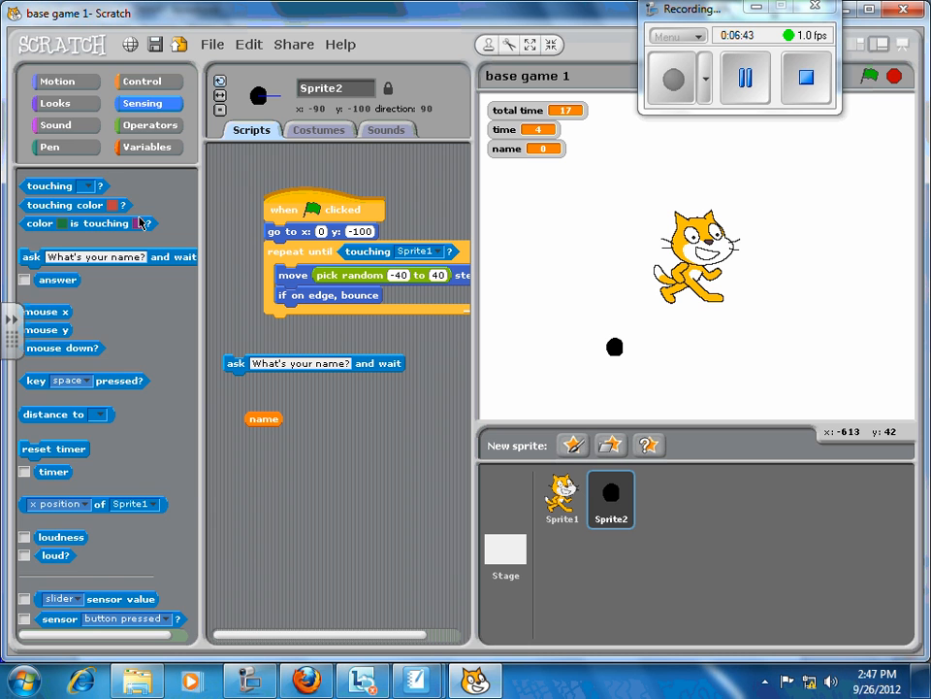
pyautogui.click(147, 81)
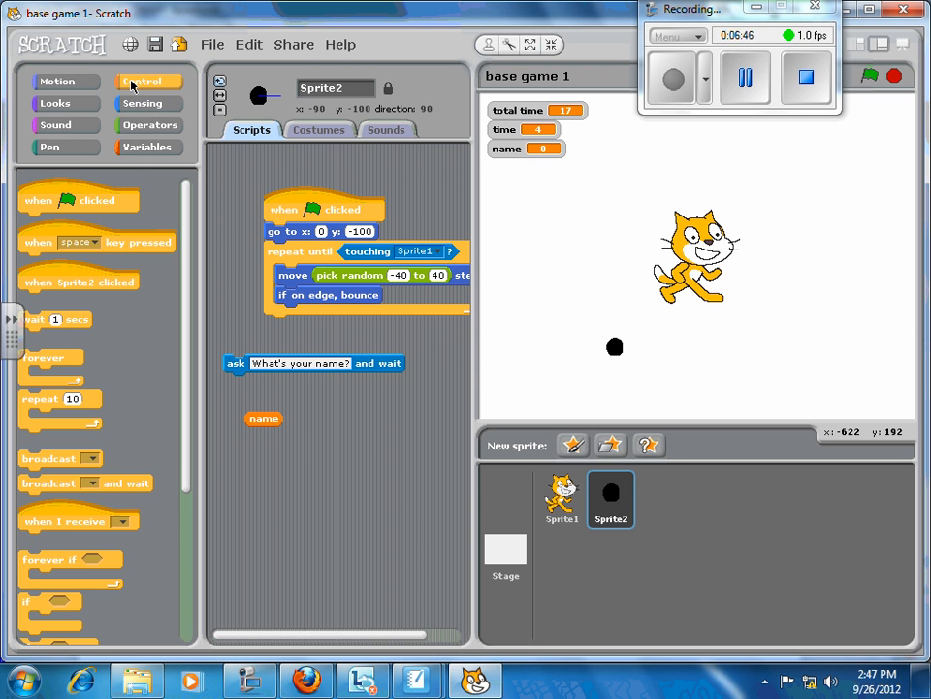
pyautogui.moveTo(191, 244)
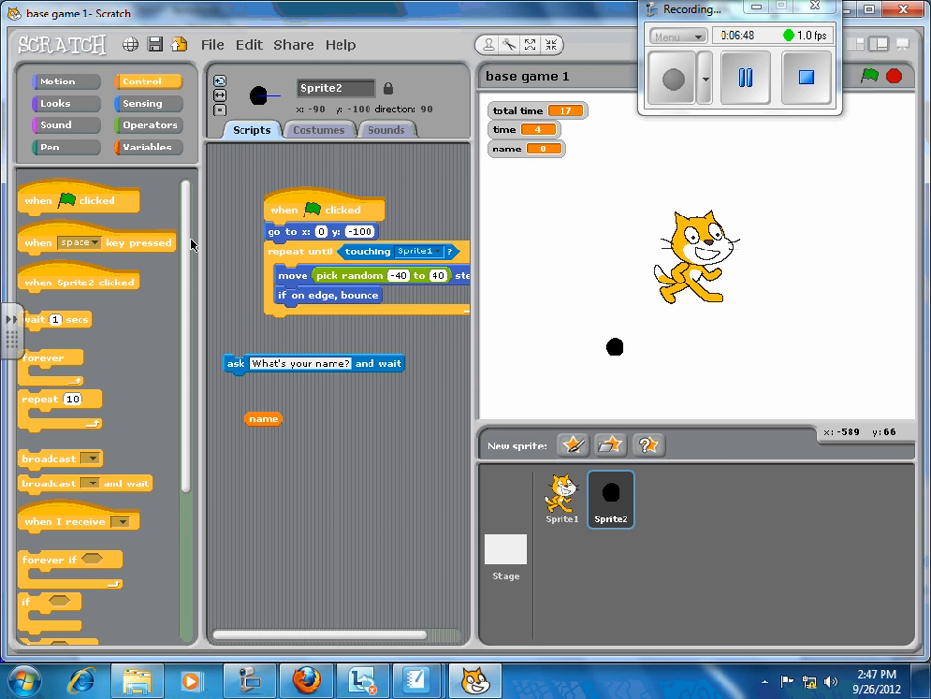
pyautogui.click(147, 148)
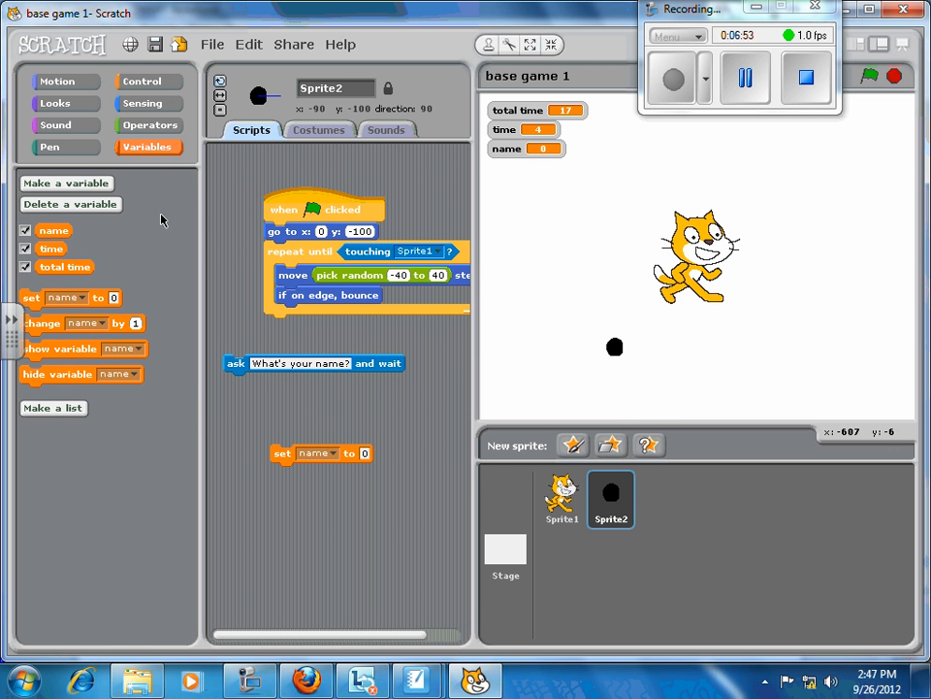
# - Snap ask-and-wait and 'set name to answer' under Sprite2's repeat-until script
pyautogui.click(148, 105)
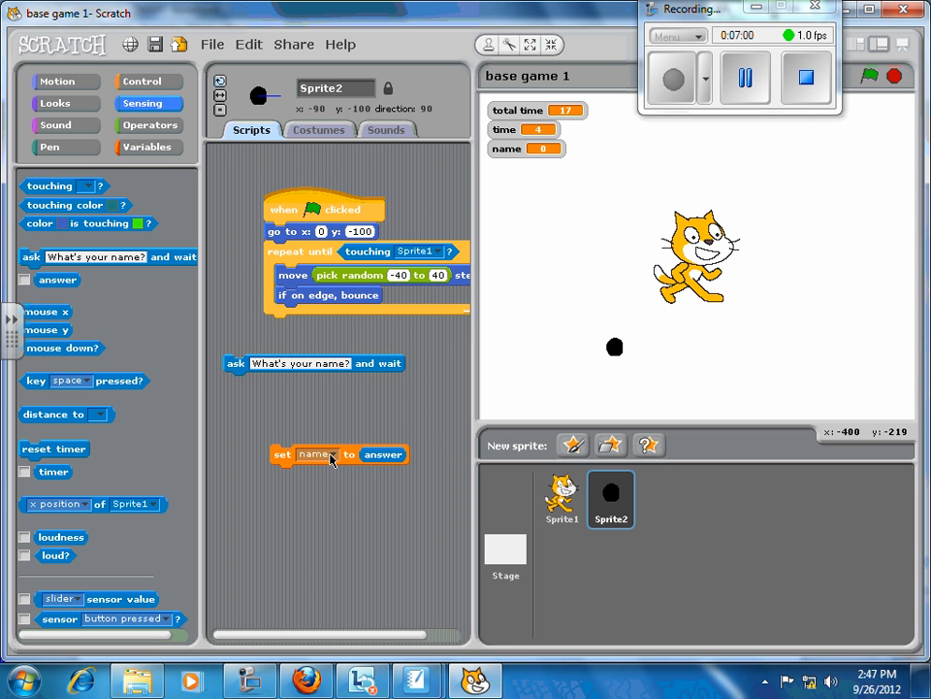
pyautogui.click(314, 454)
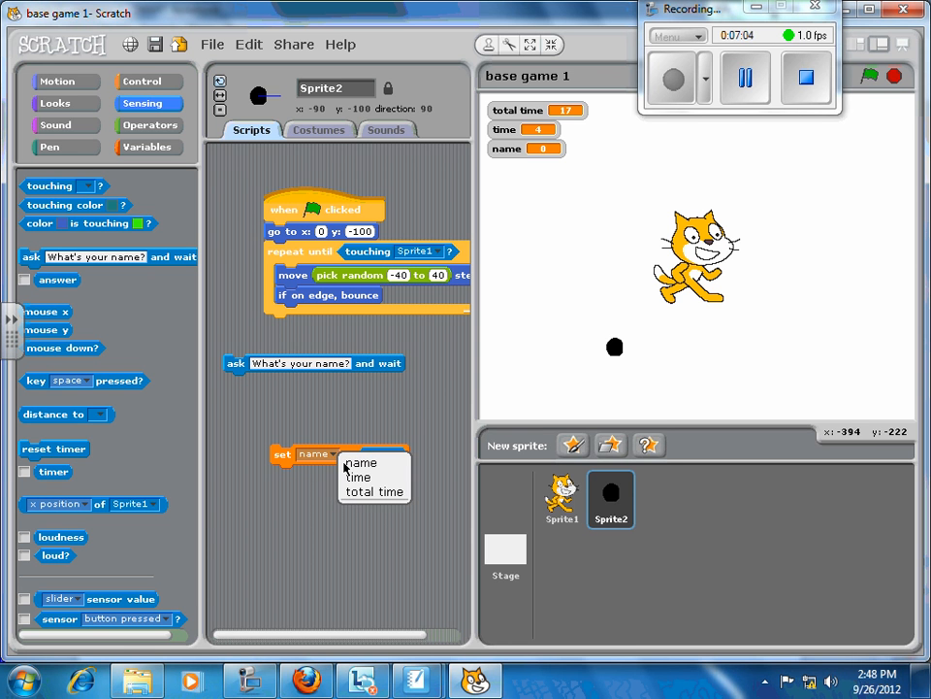
pyautogui.moveTo(328, 487)
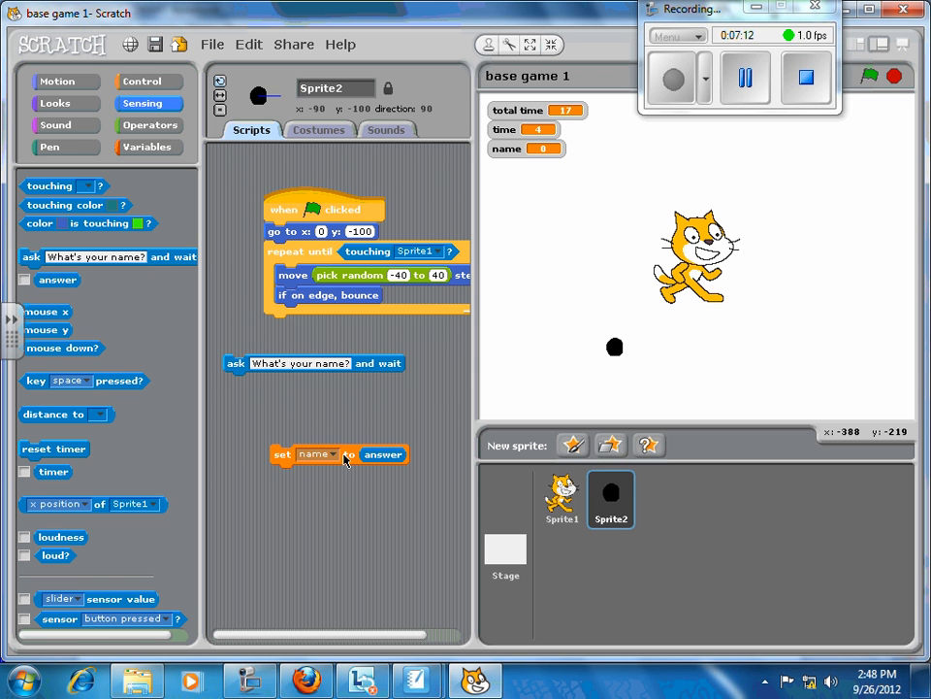
pyautogui.moveTo(283, 454); pyautogui.dragTo(279, 399)
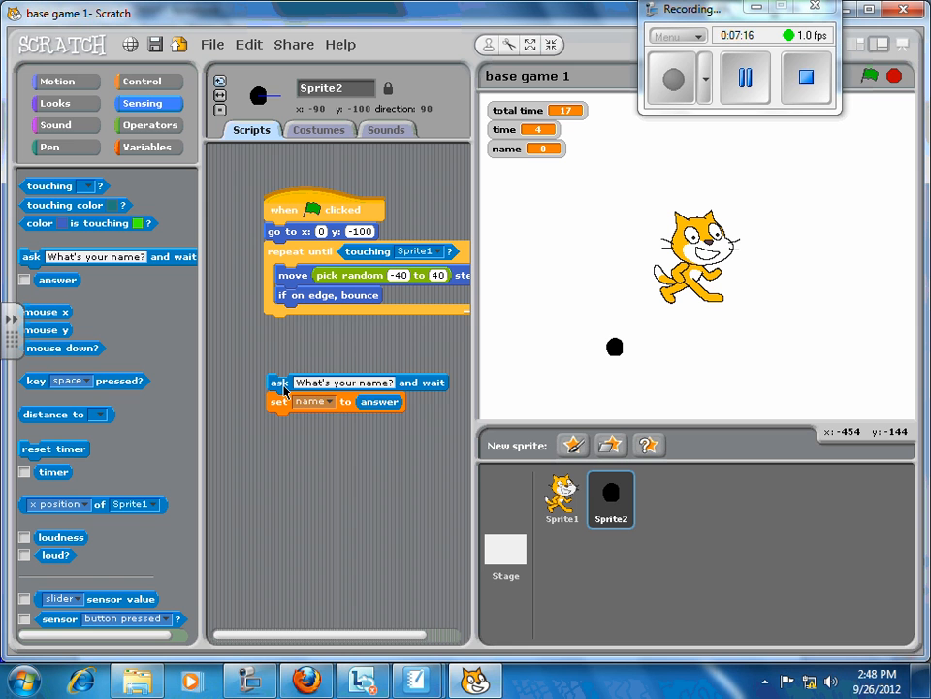
pyautogui.moveTo(282, 380); pyautogui.dragTo(300, 310)
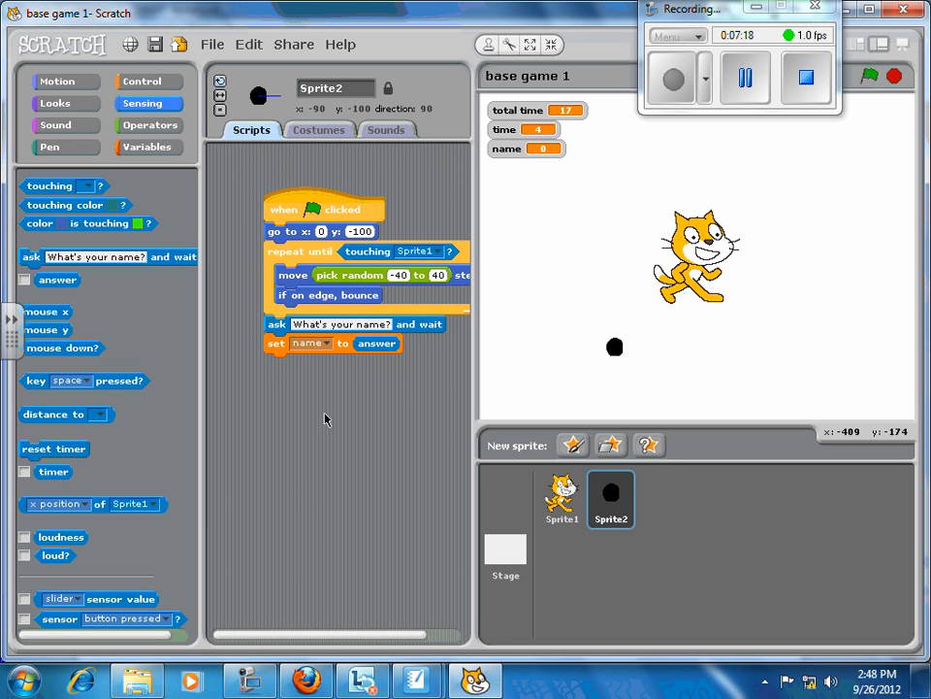
pyautogui.moveTo(213, 268)
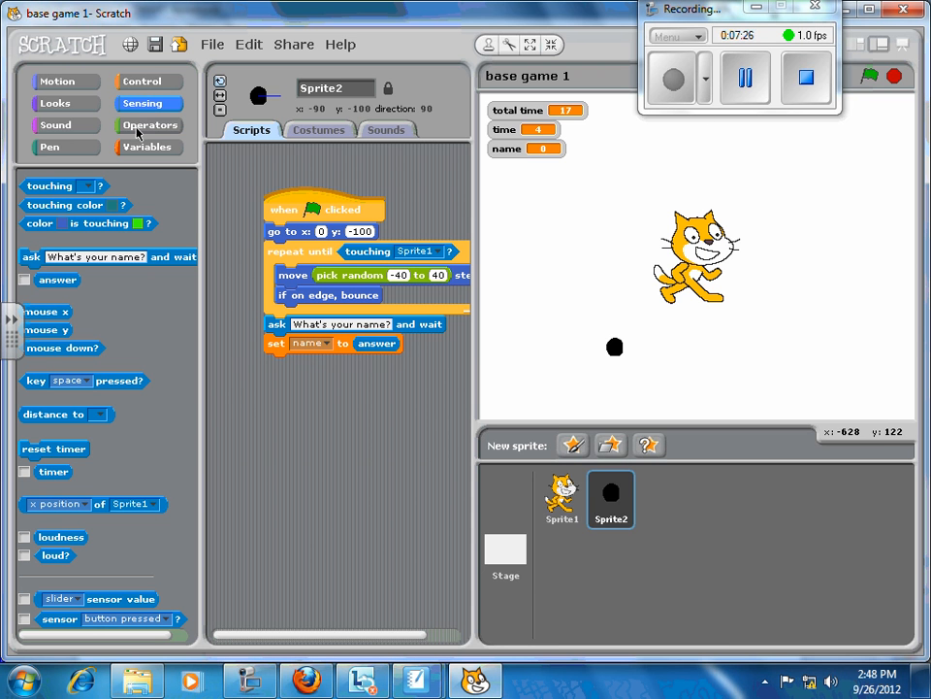
pyautogui.click(147, 148)
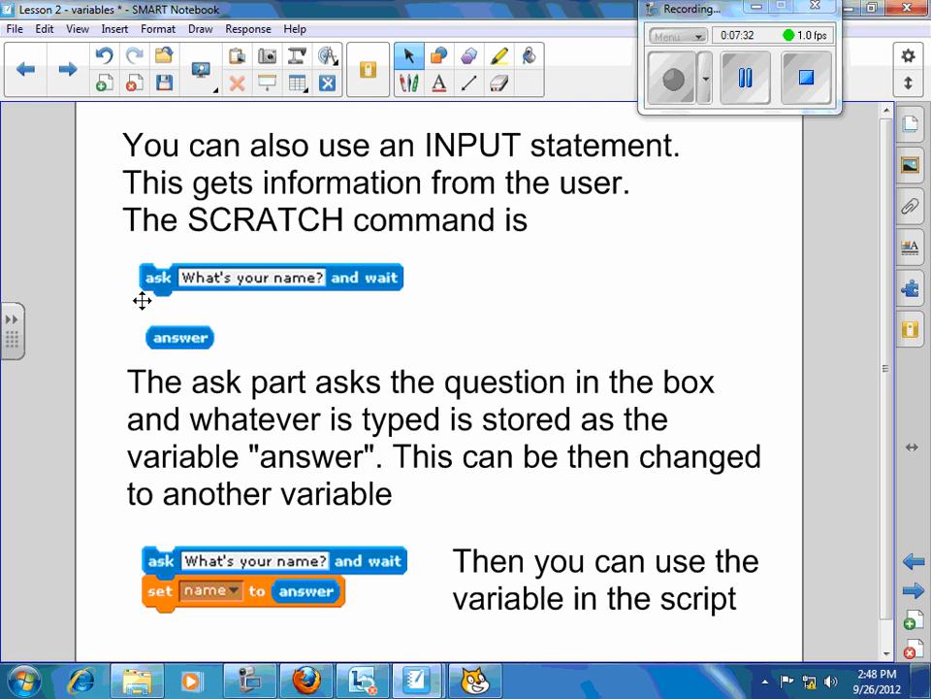
# - Advance to the slide on saying the variable and using it in repeat-until stars caught
pyautogui.click(66, 70)
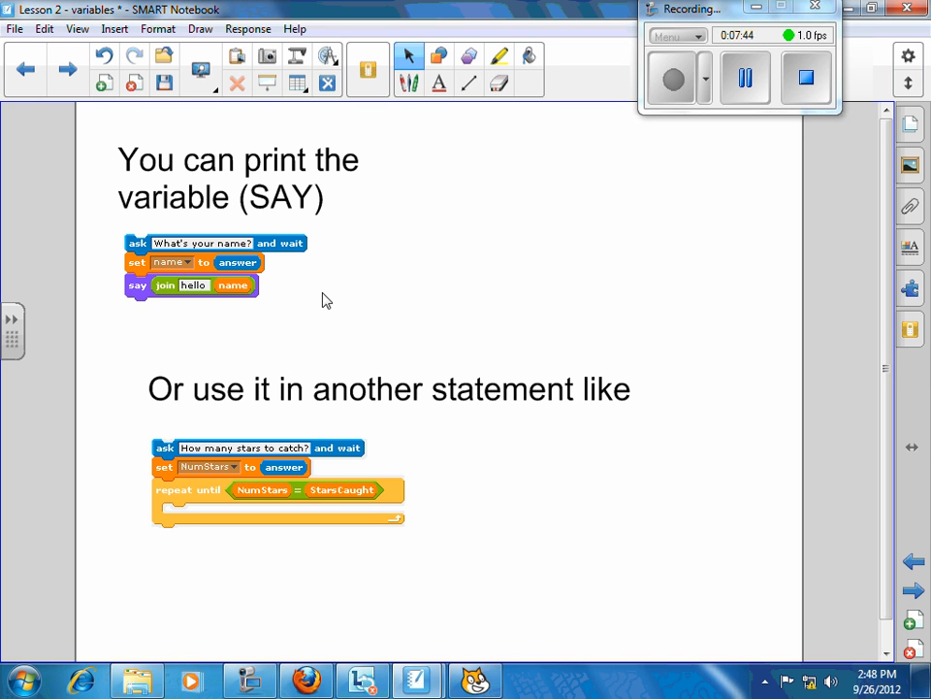
pyautogui.moveTo(198, 295)
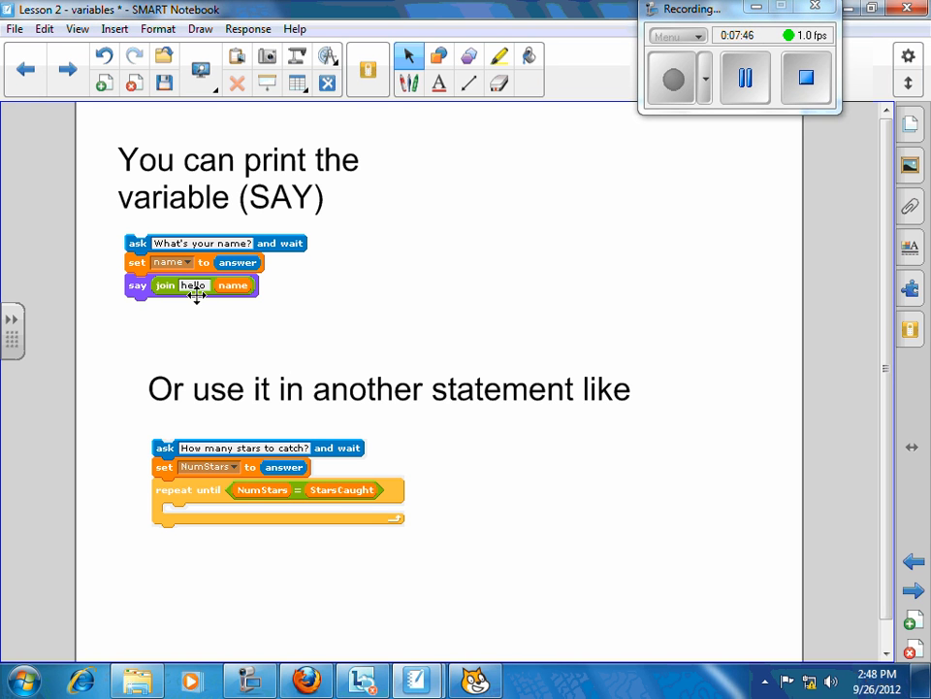
pyautogui.moveTo(178, 310)
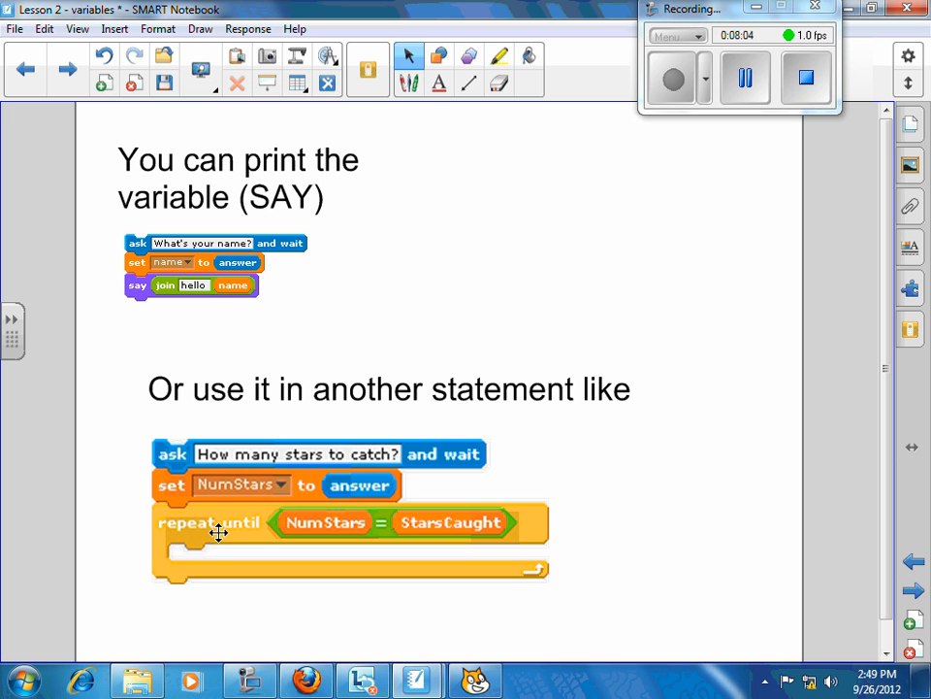
pyautogui.moveTo(349, 532)
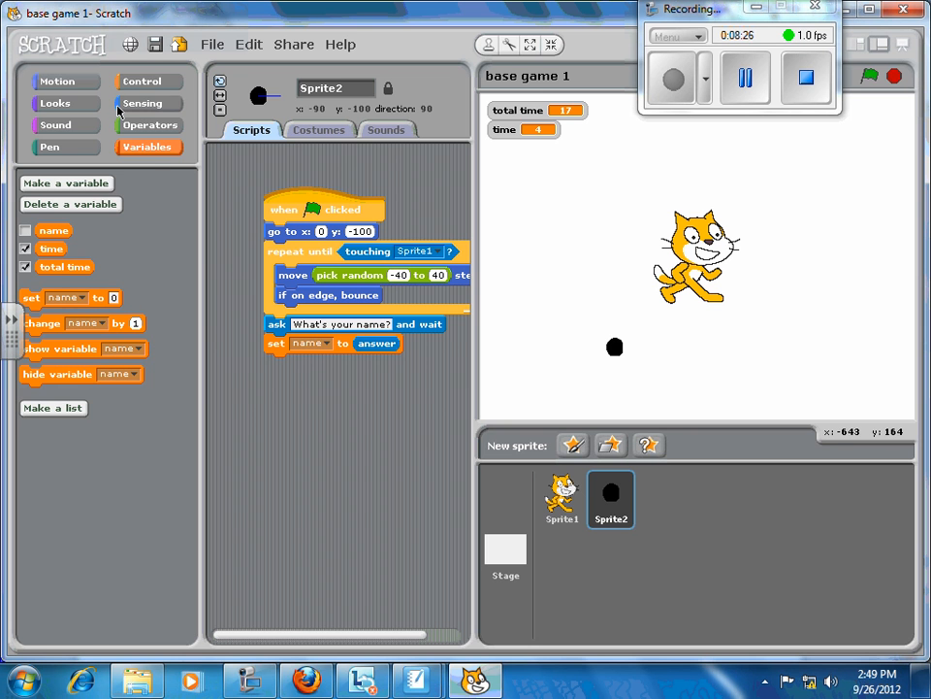
# - From the Looks category, place loose 'say Hello! for 2 secs' and 'think Hmm... for 2 secs' blocks for Sprite2
pyautogui.click(54, 103)
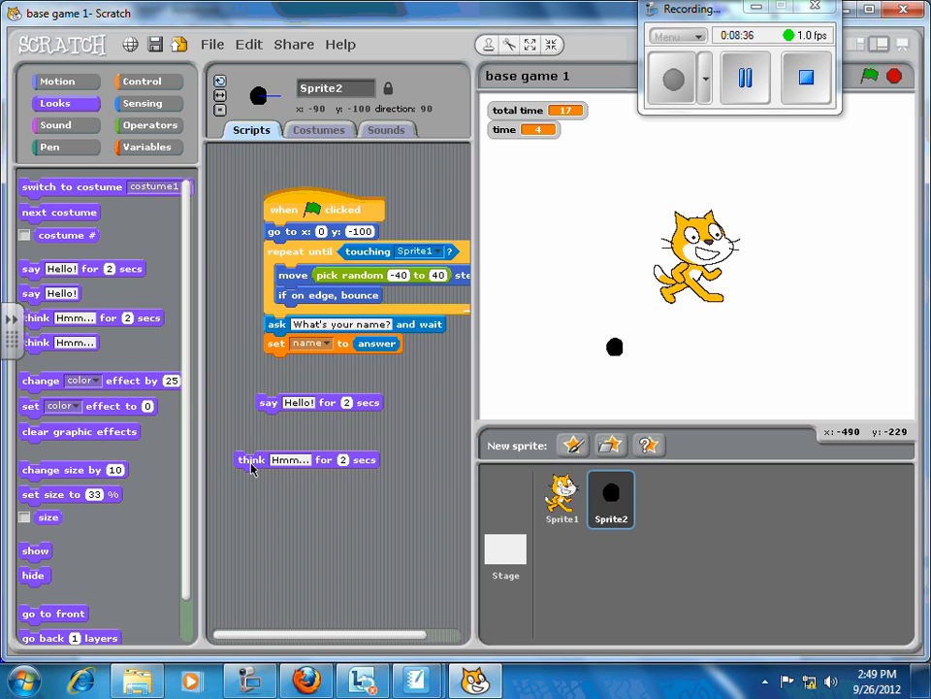
pyautogui.click(253, 458)
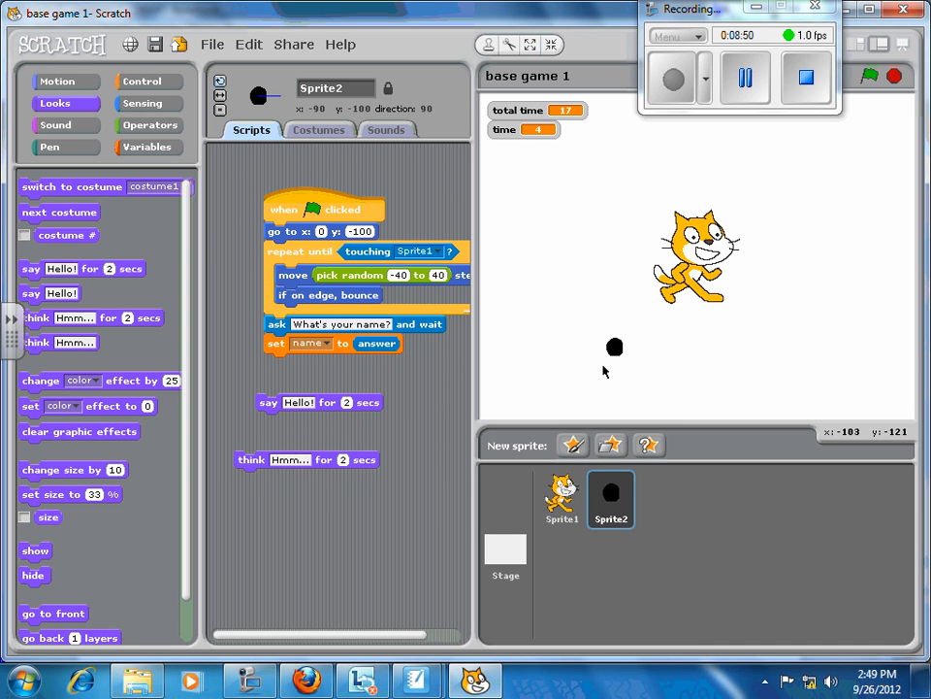
pyautogui.click(301, 402)
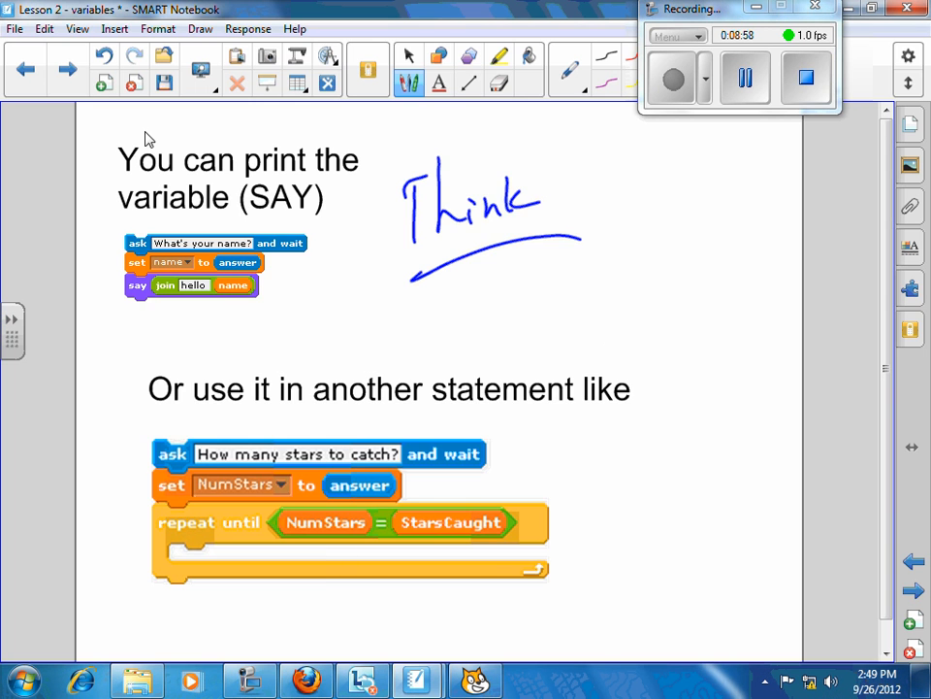
# - Advance to the BroadCasts page explaining messages to all sprites
pyautogui.click(66, 70)
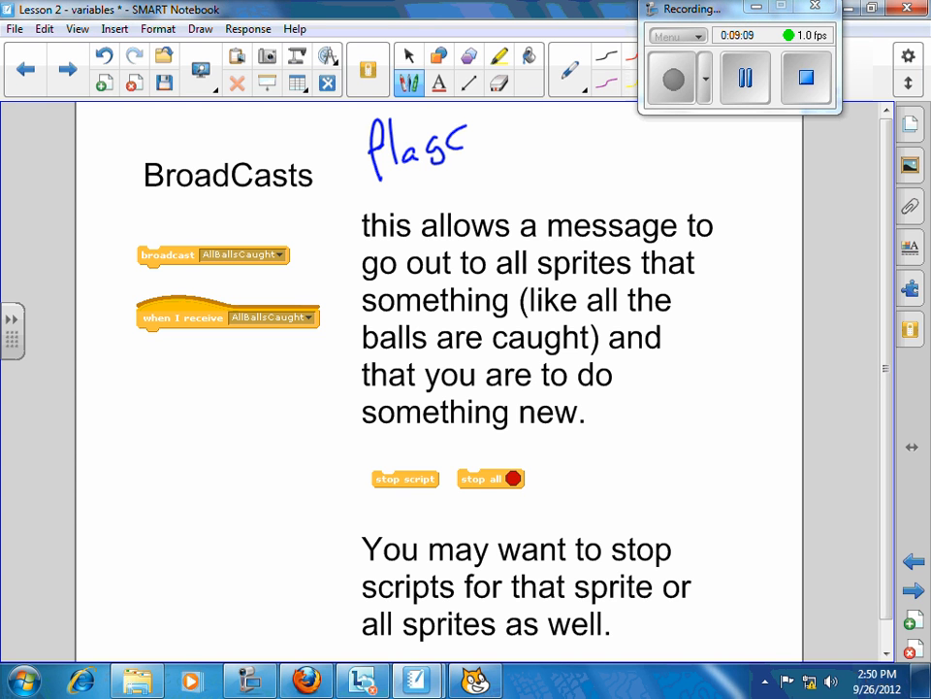
# - Underline the handwritten 'Flags' note on the BroadCasts page with the pen
pyautogui.moveTo(365, 194); pyautogui.dragTo(489, 174)
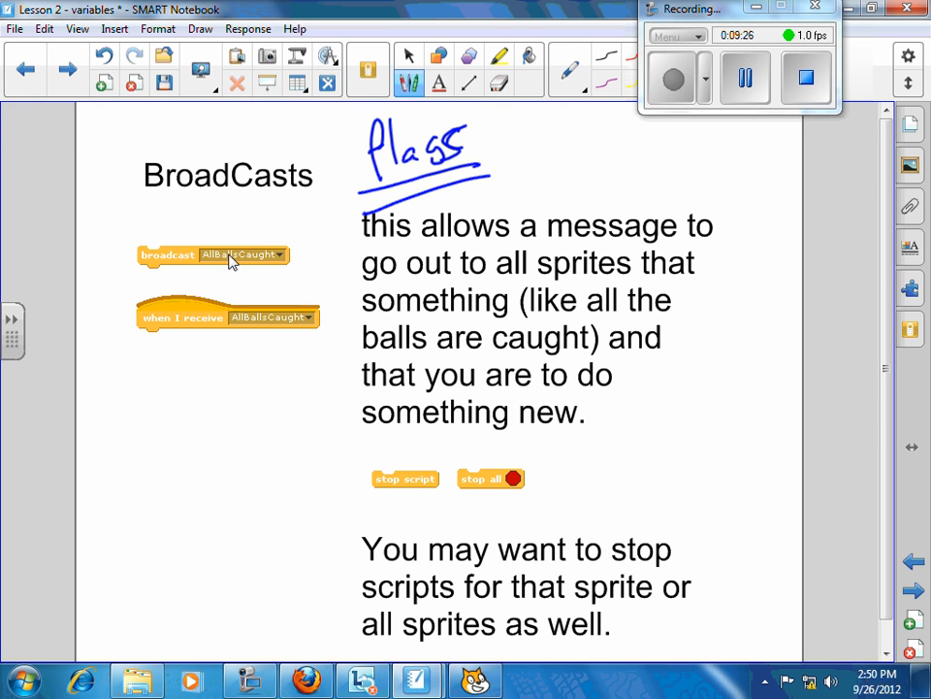
pyautogui.moveTo(290, 262)
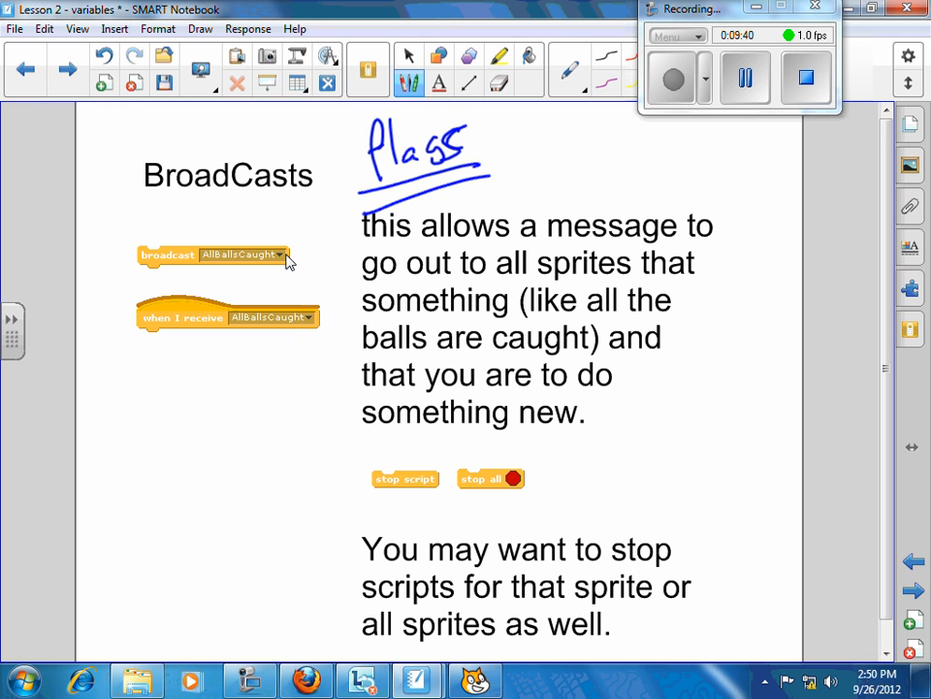
pyautogui.moveTo(238, 379)
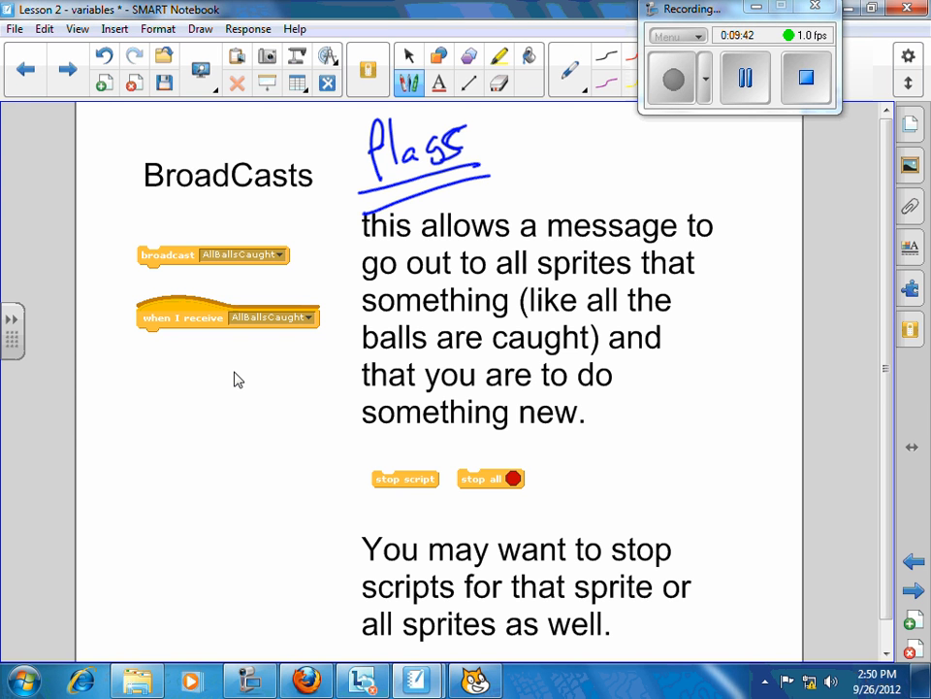
pyautogui.moveTo(572, 357)
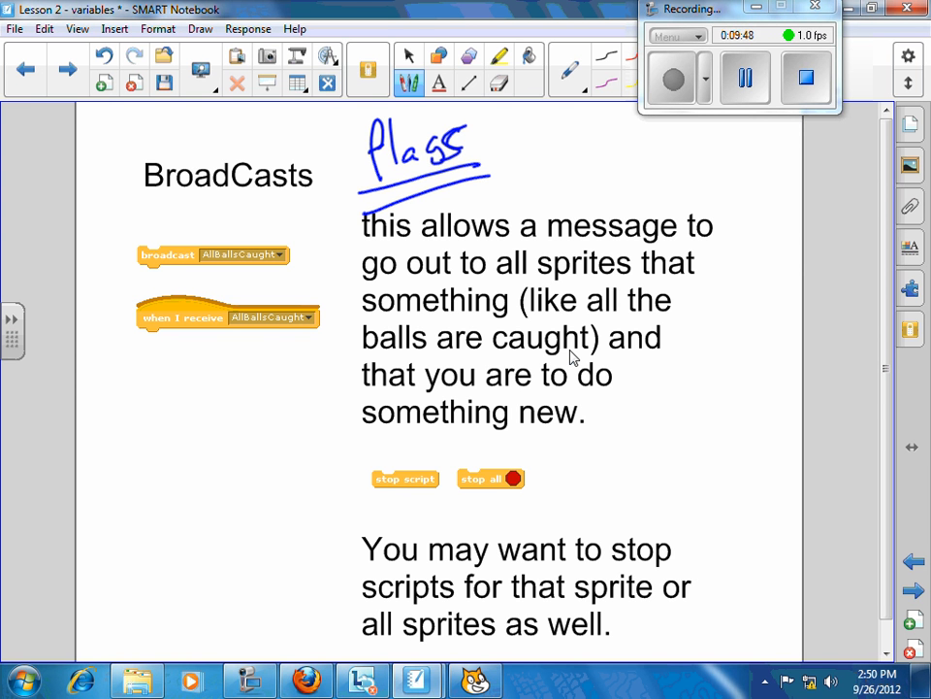
pyautogui.moveTo(416, 398)
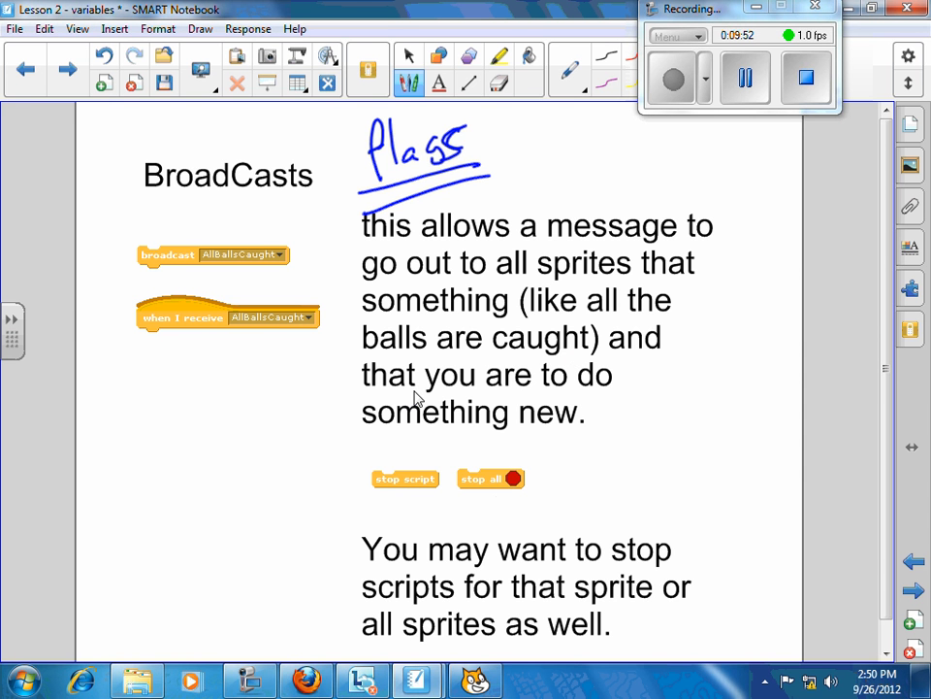
pyautogui.moveTo(497, 500)
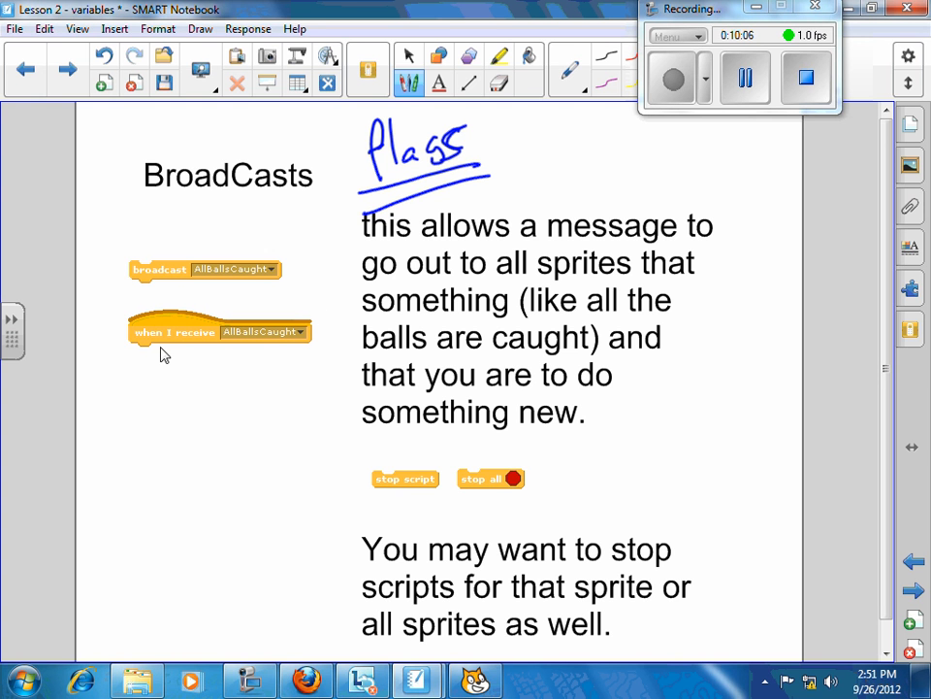
pyautogui.moveTo(320, 363)
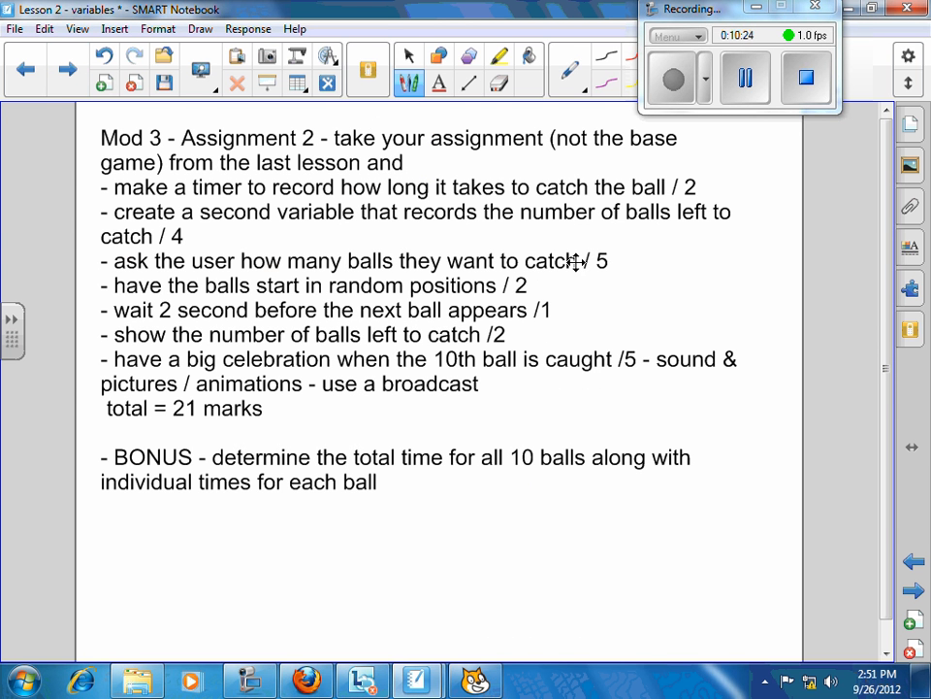
pyautogui.moveTo(660, 388)
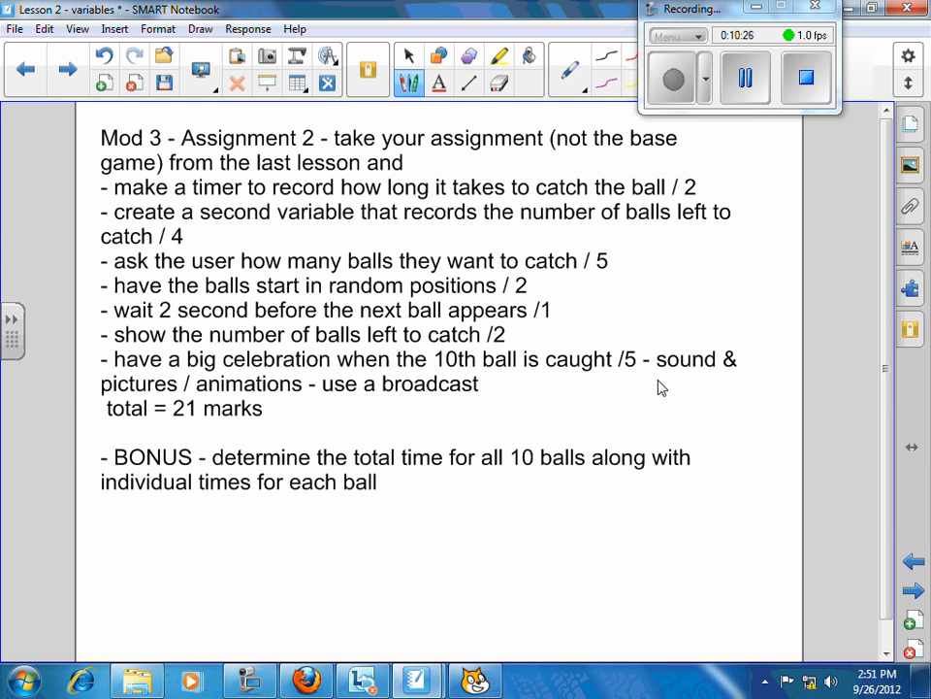